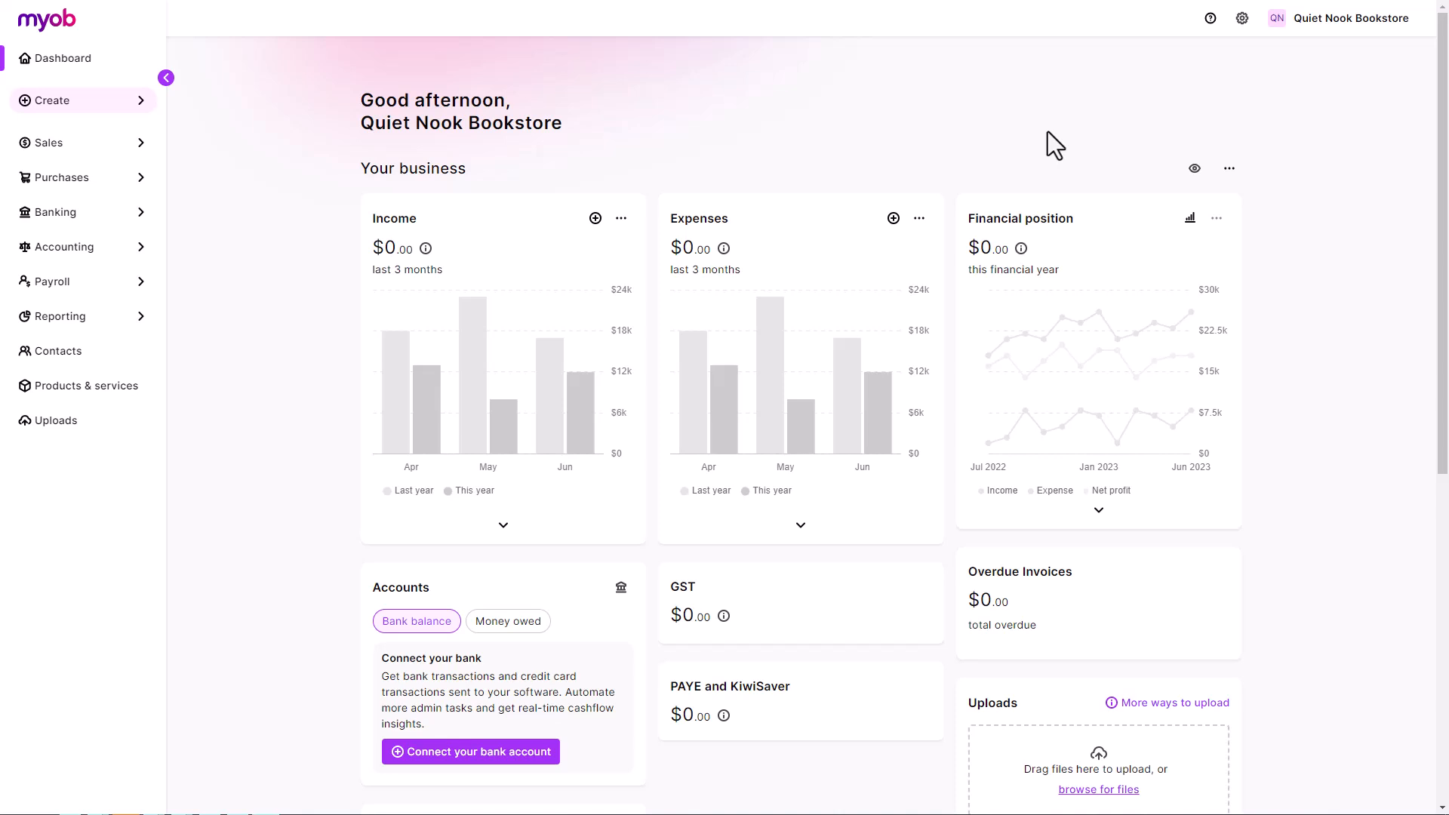
pyautogui.moveTo(1216, 61)
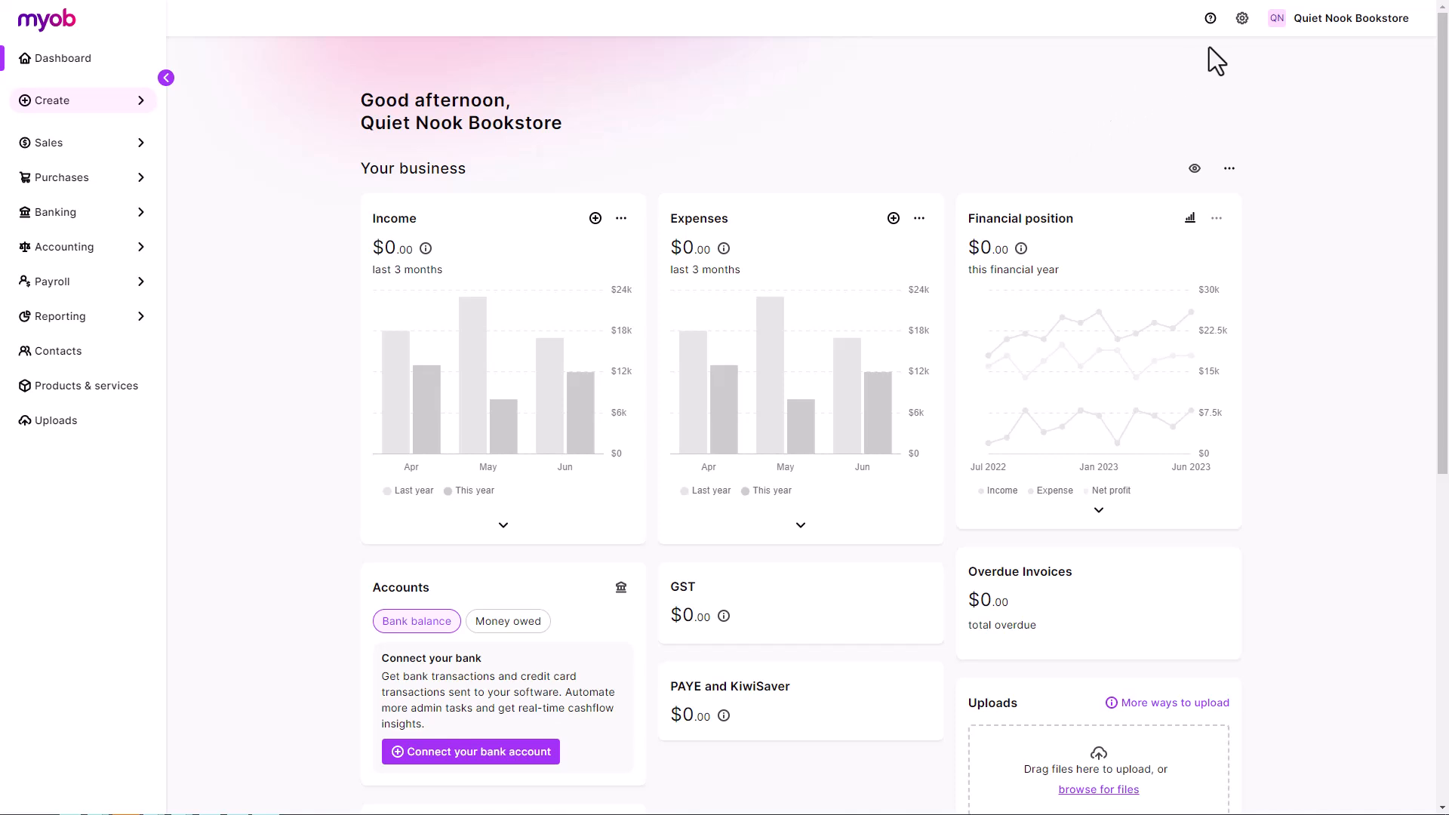
# Step: Show the settings menu on the Quiet Nook Bookstore dashboard via the gear icon
pyautogui.click(1240, 18)
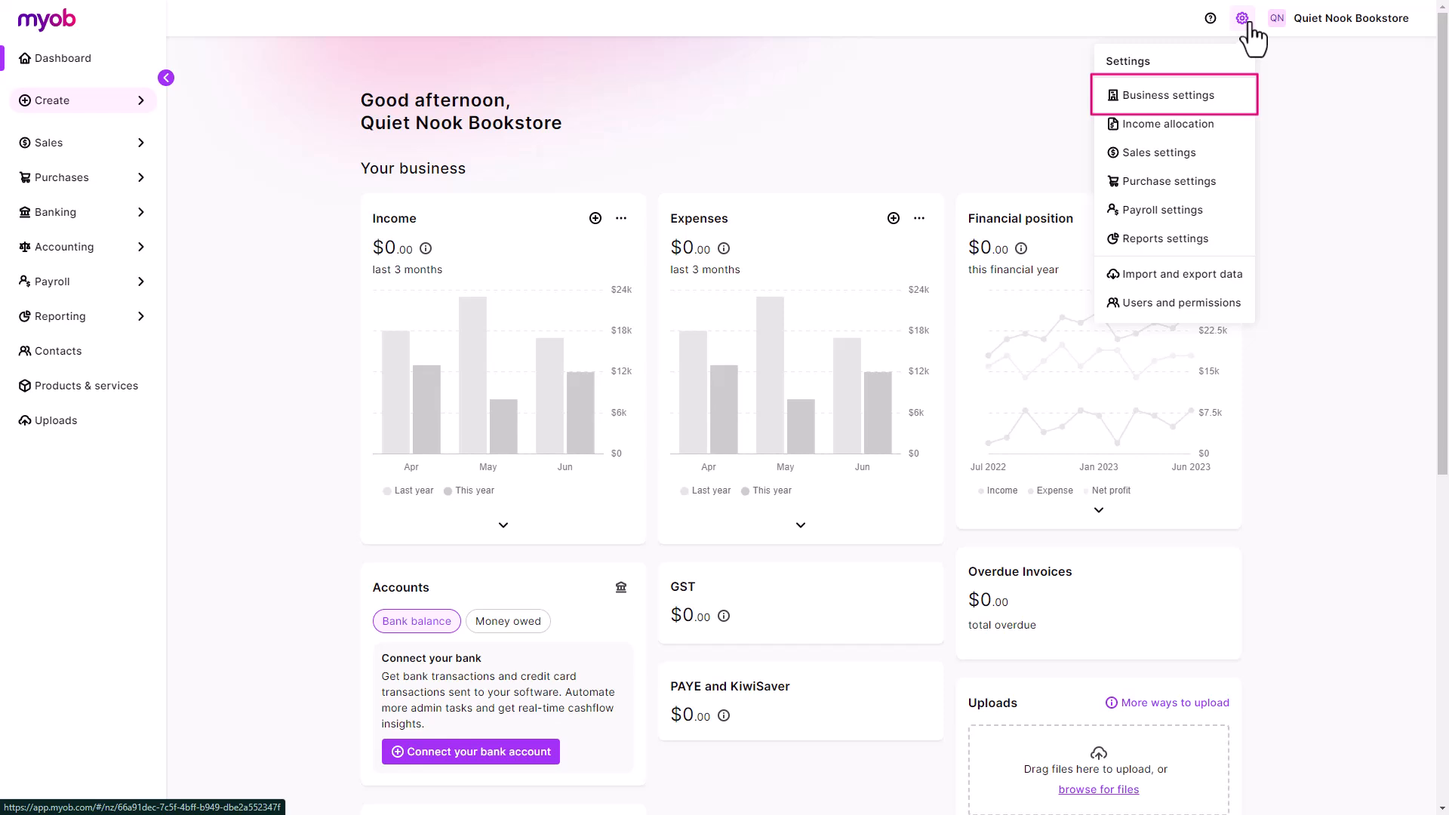
pyautogui.moveTo(106, 293)
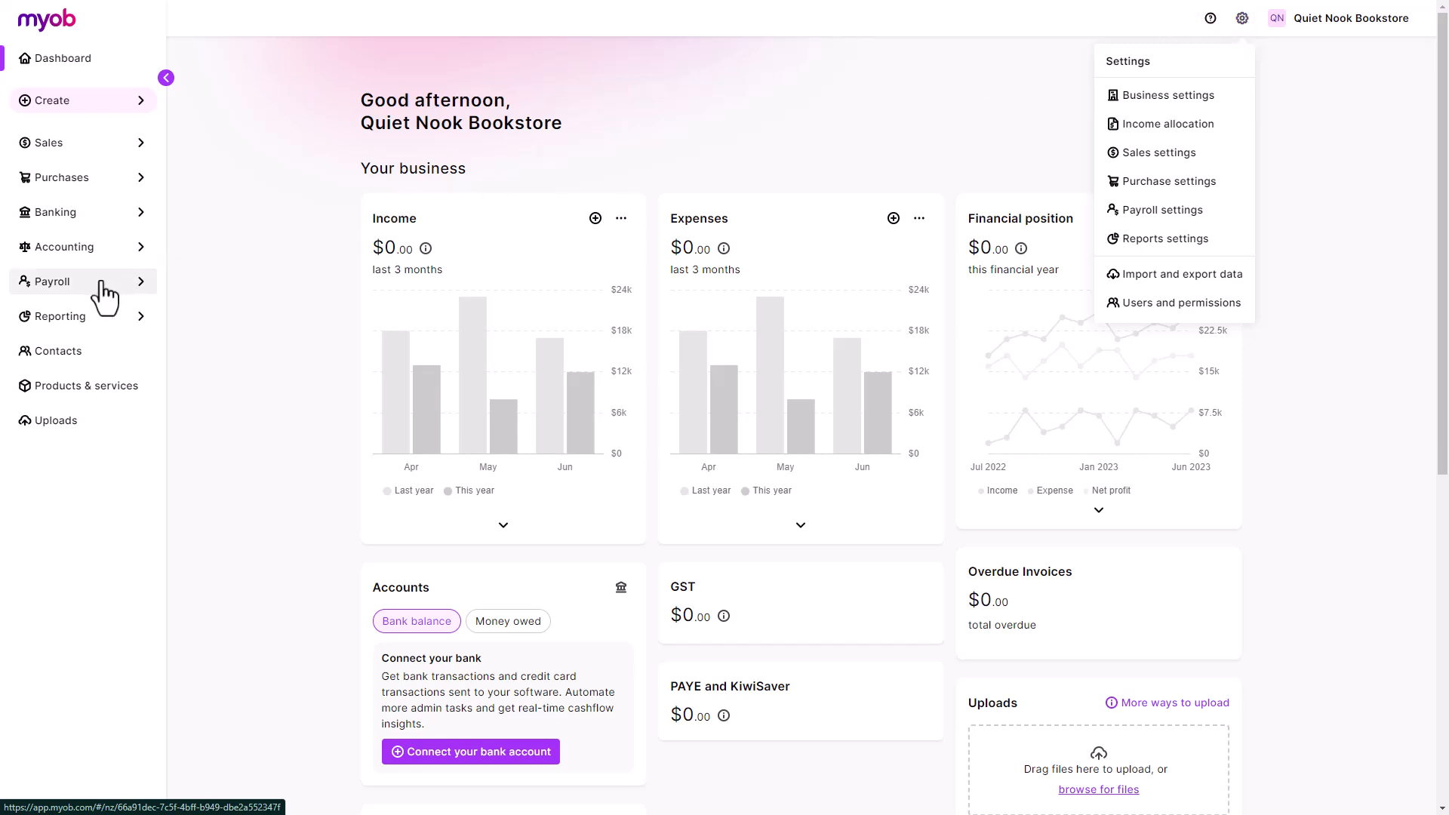
# Step: Launch MYOB Team from Payroll for Quiet Nook Bookstore and allow access to the company file
pyautogui.click(53, 281)
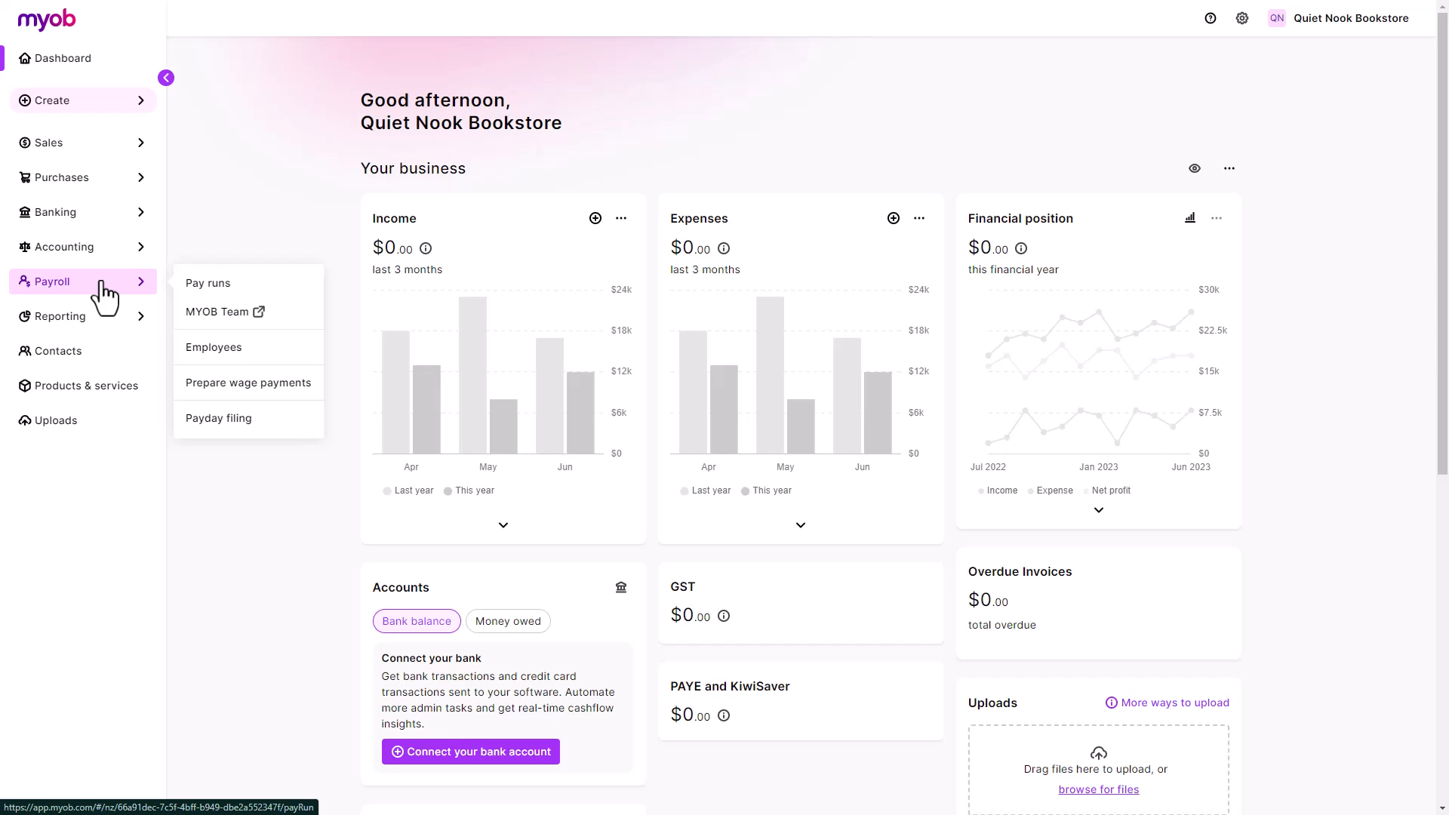
pyautogui.moveTo(219, 329)
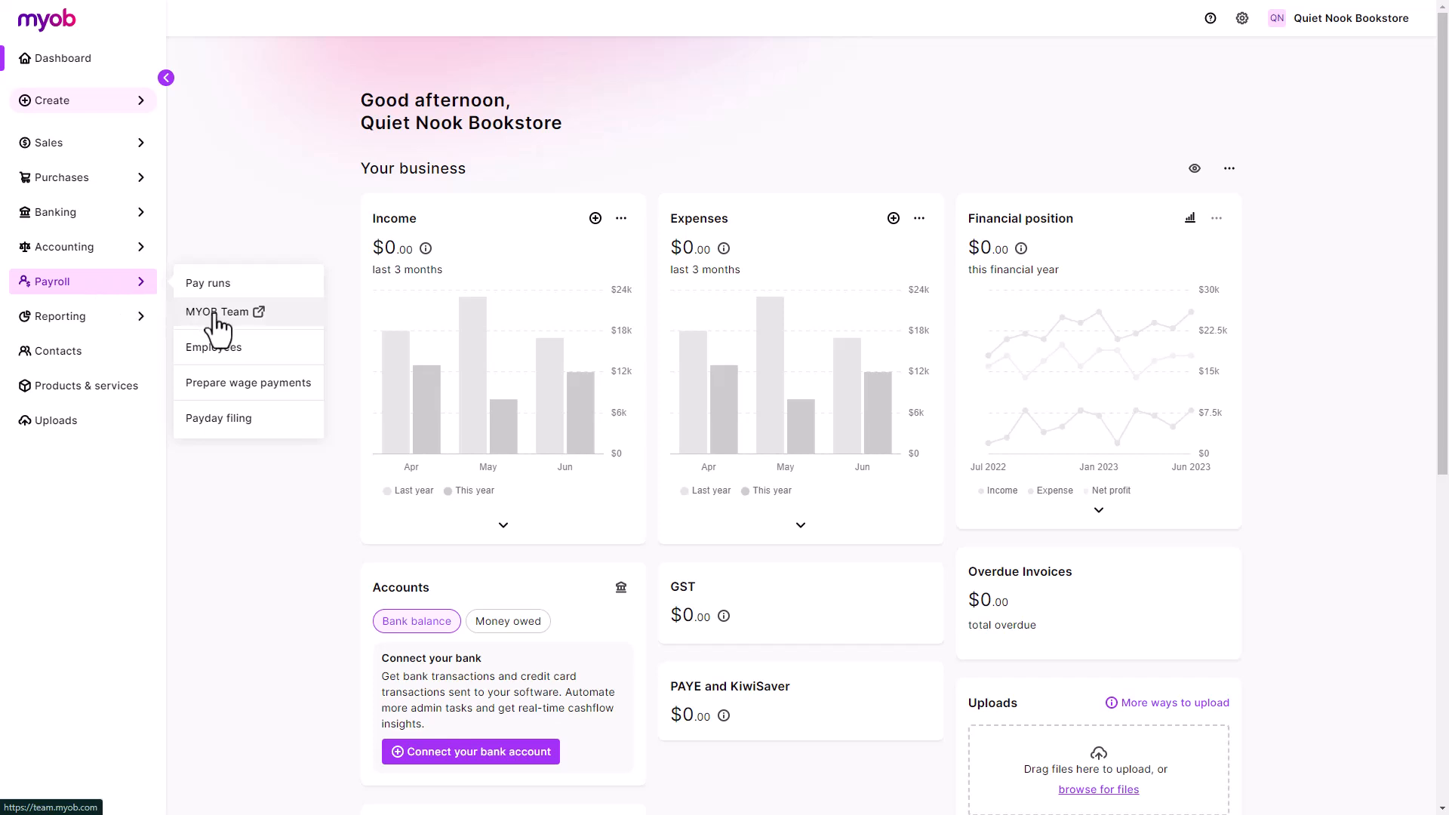
pyautogui.moveTo(217, 329)
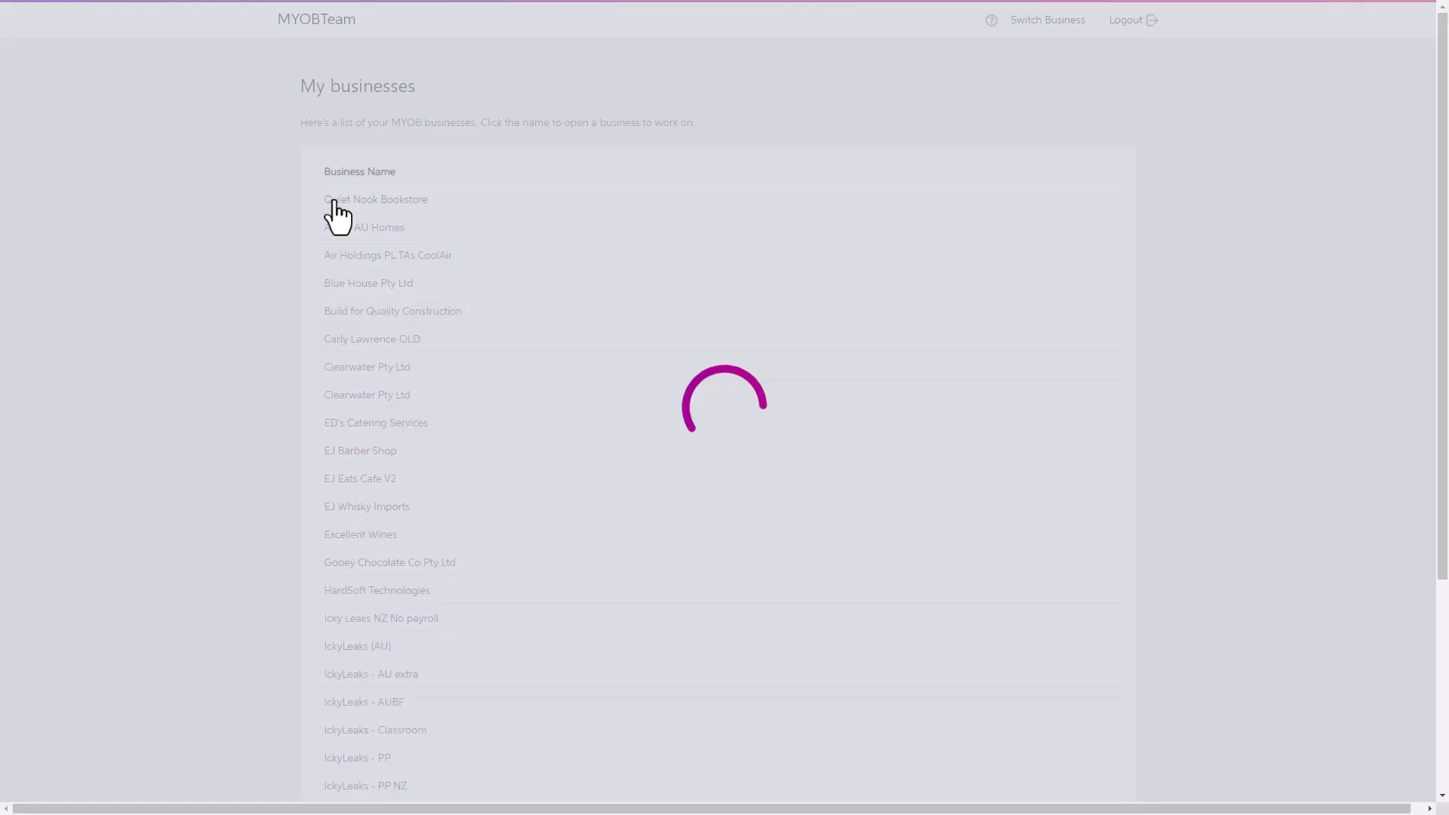
pyautogui.click(374, 199)
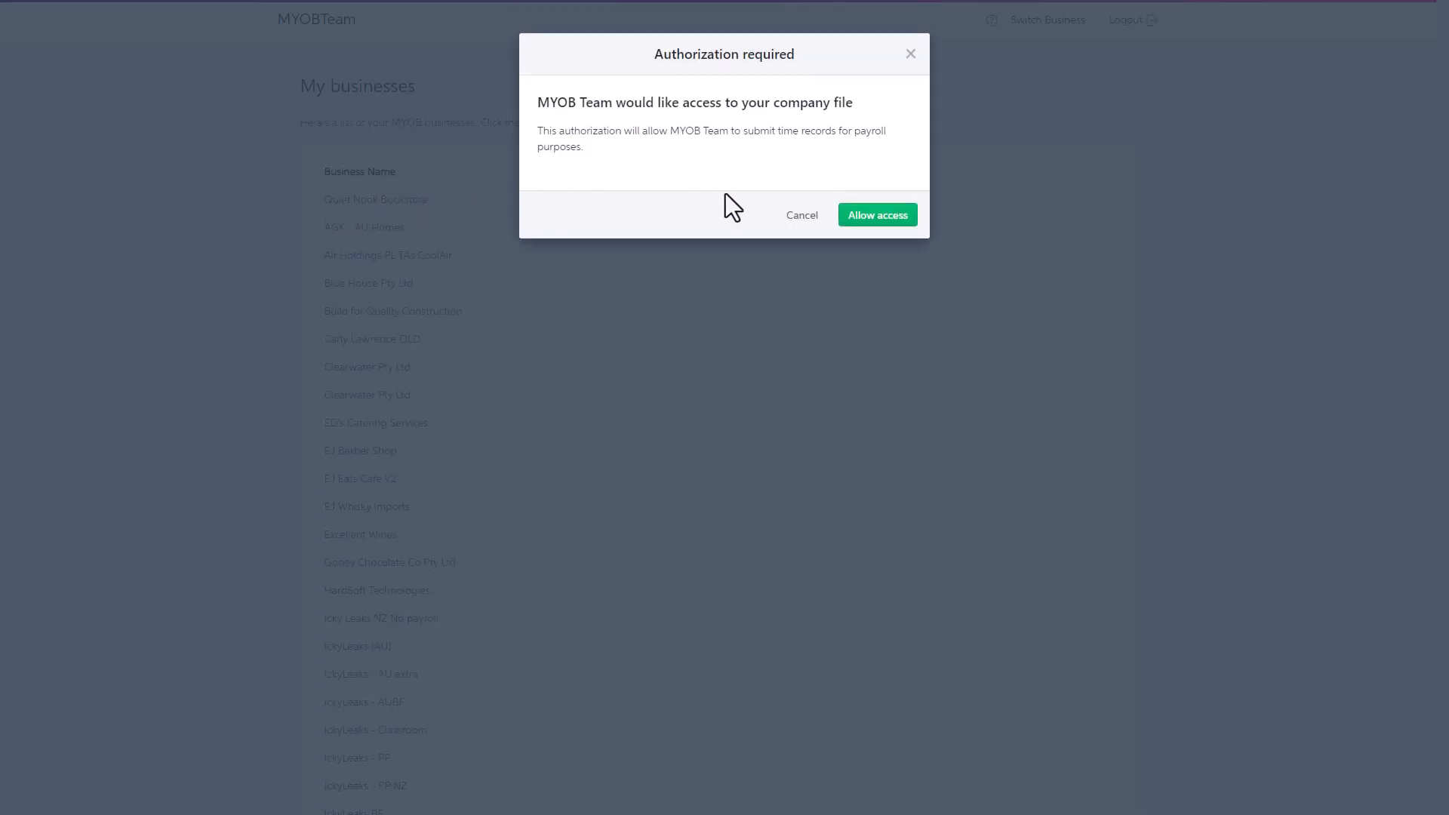
pyautogui.click(877, 214)
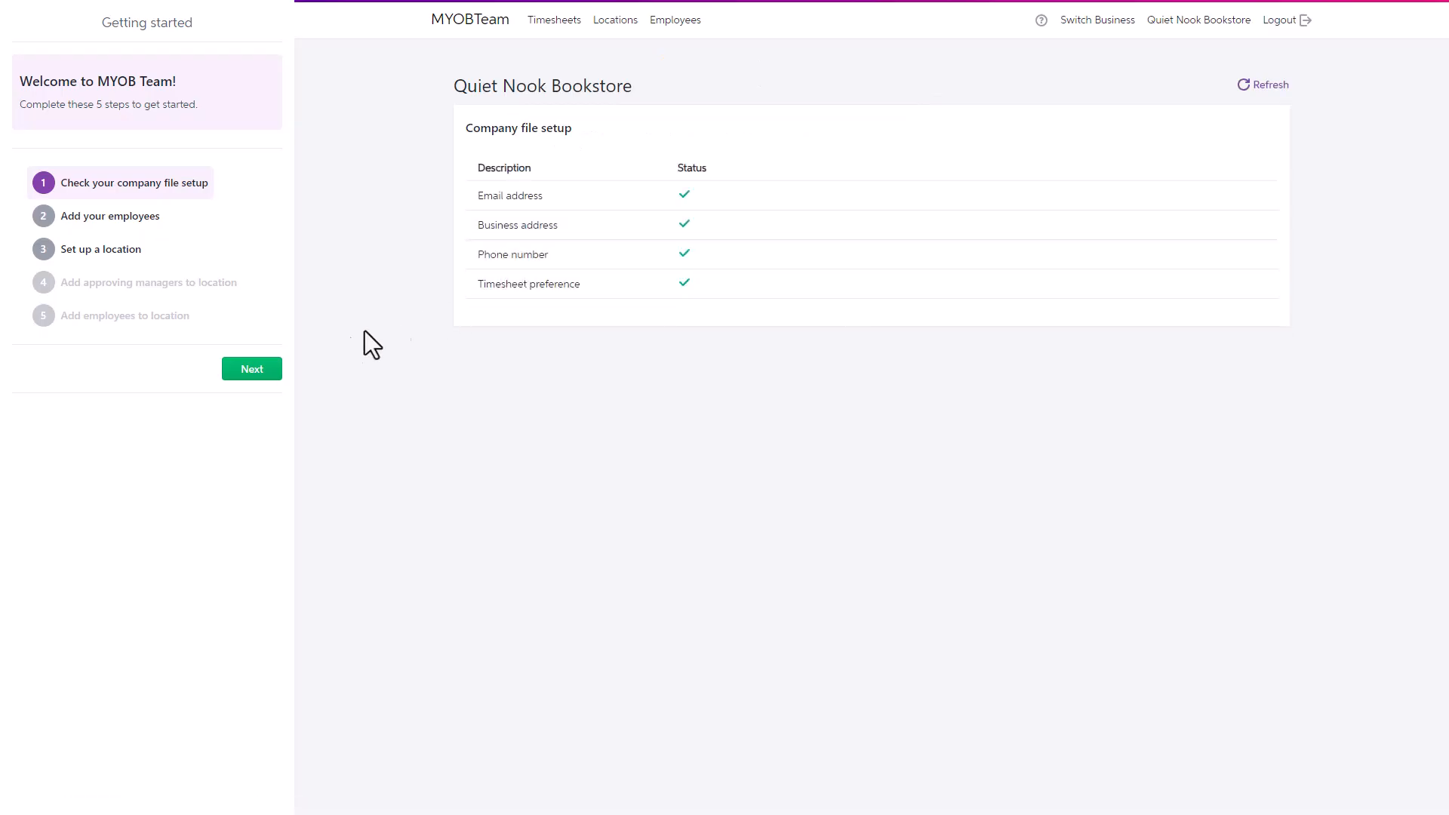
pyautogui.click(250, 368)
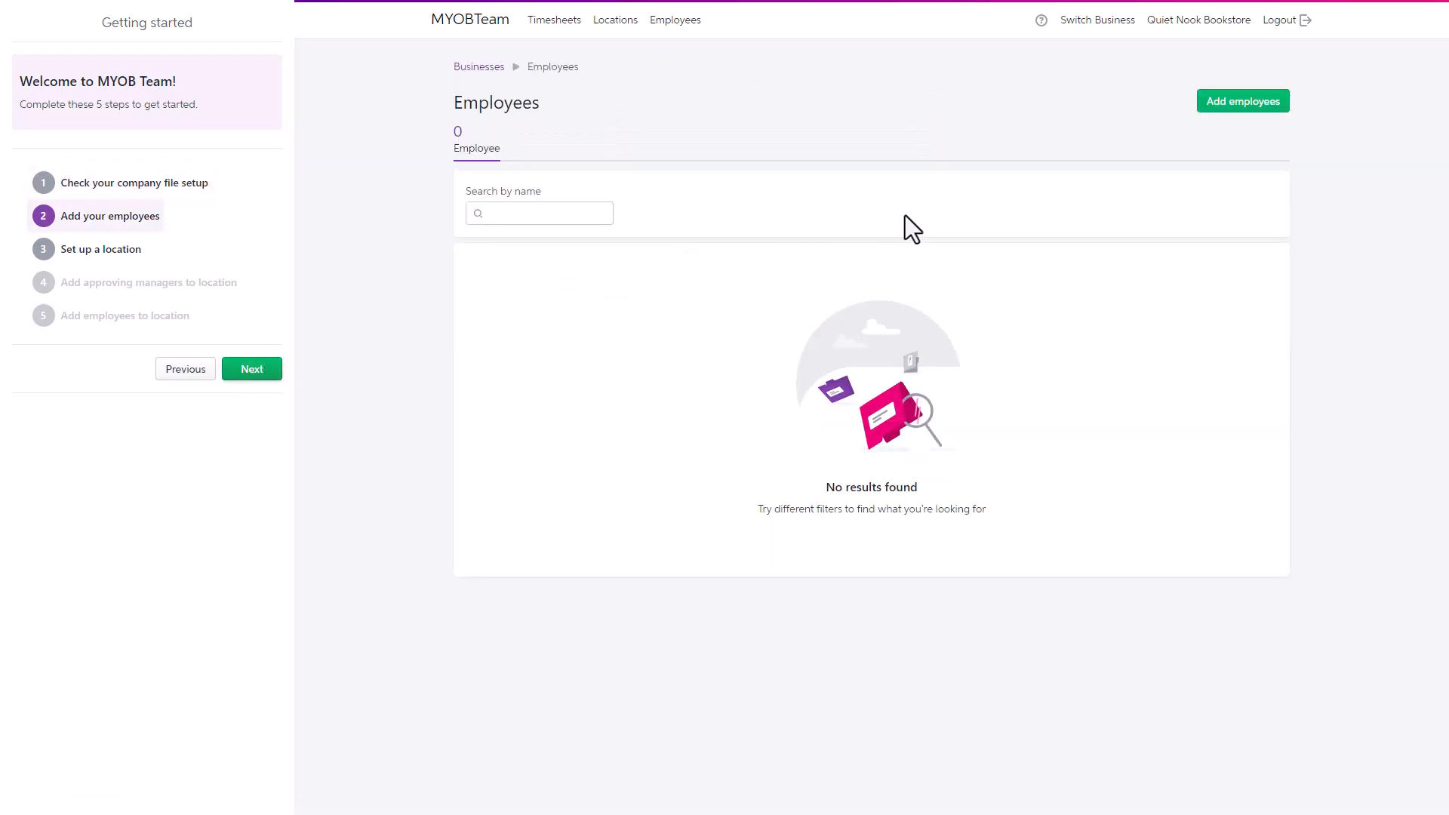
pyautogui.click(1244, 100)
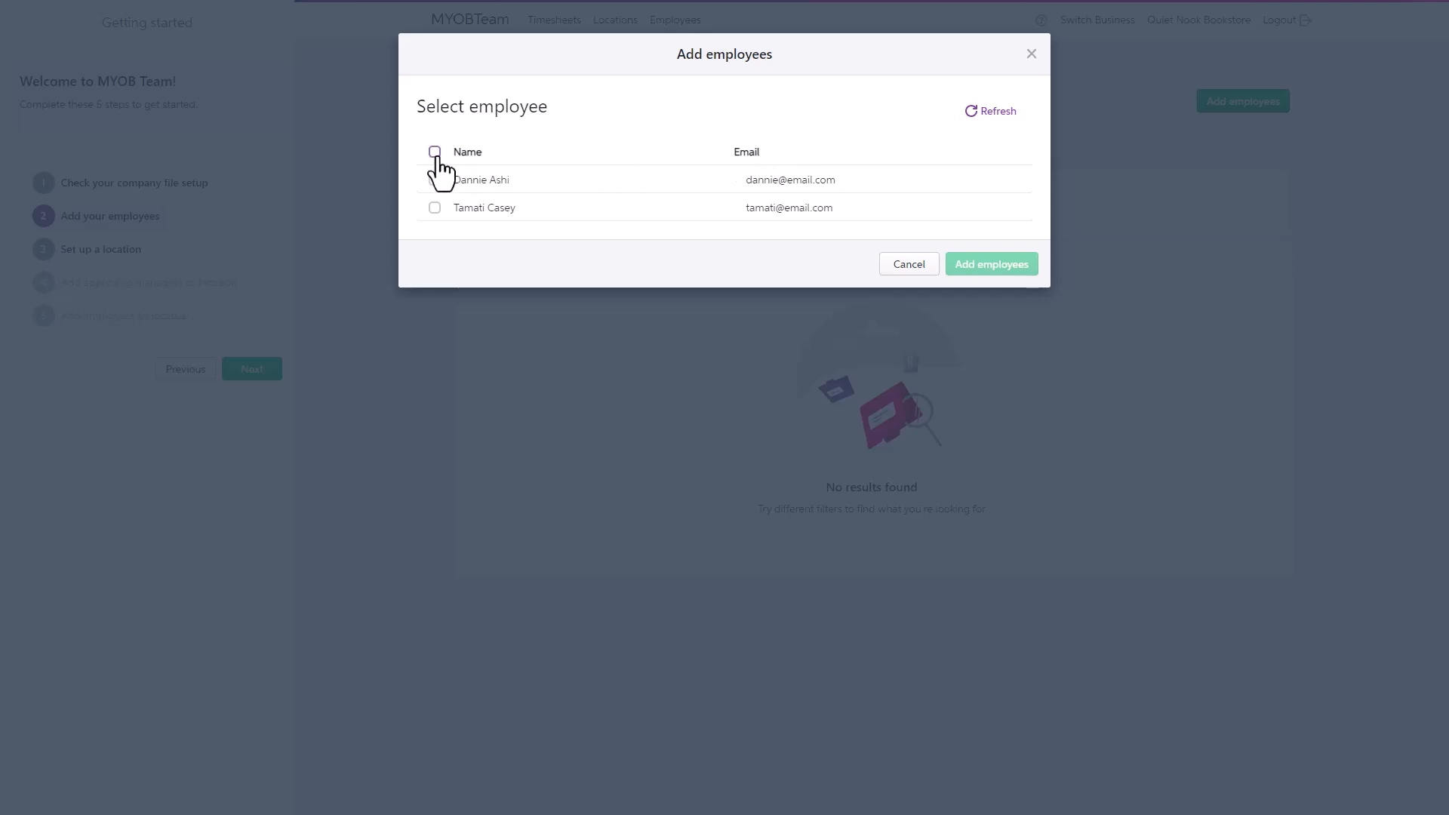
pyautogui.click(433, 151)
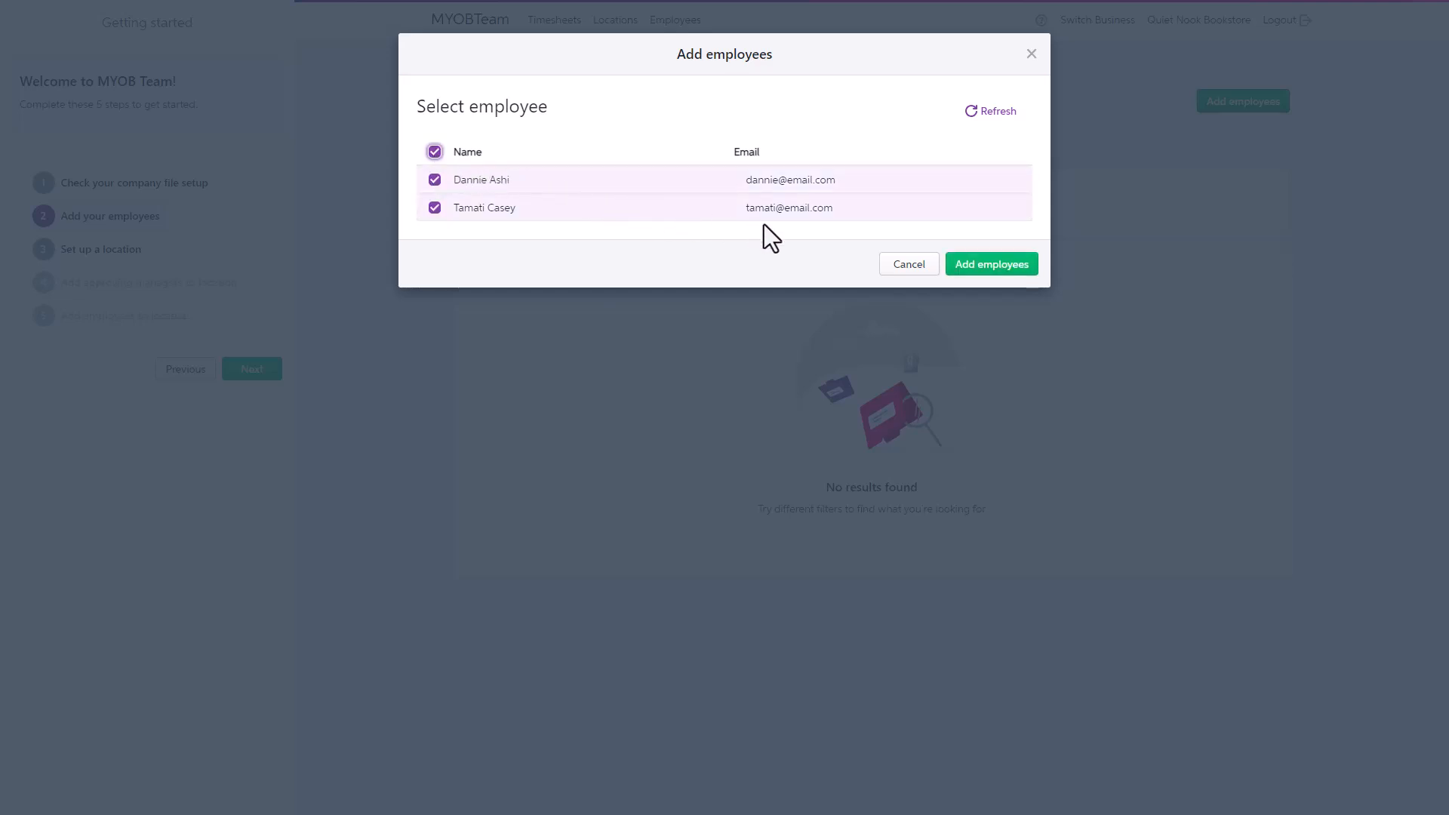
pyautogui.click(990, 264)
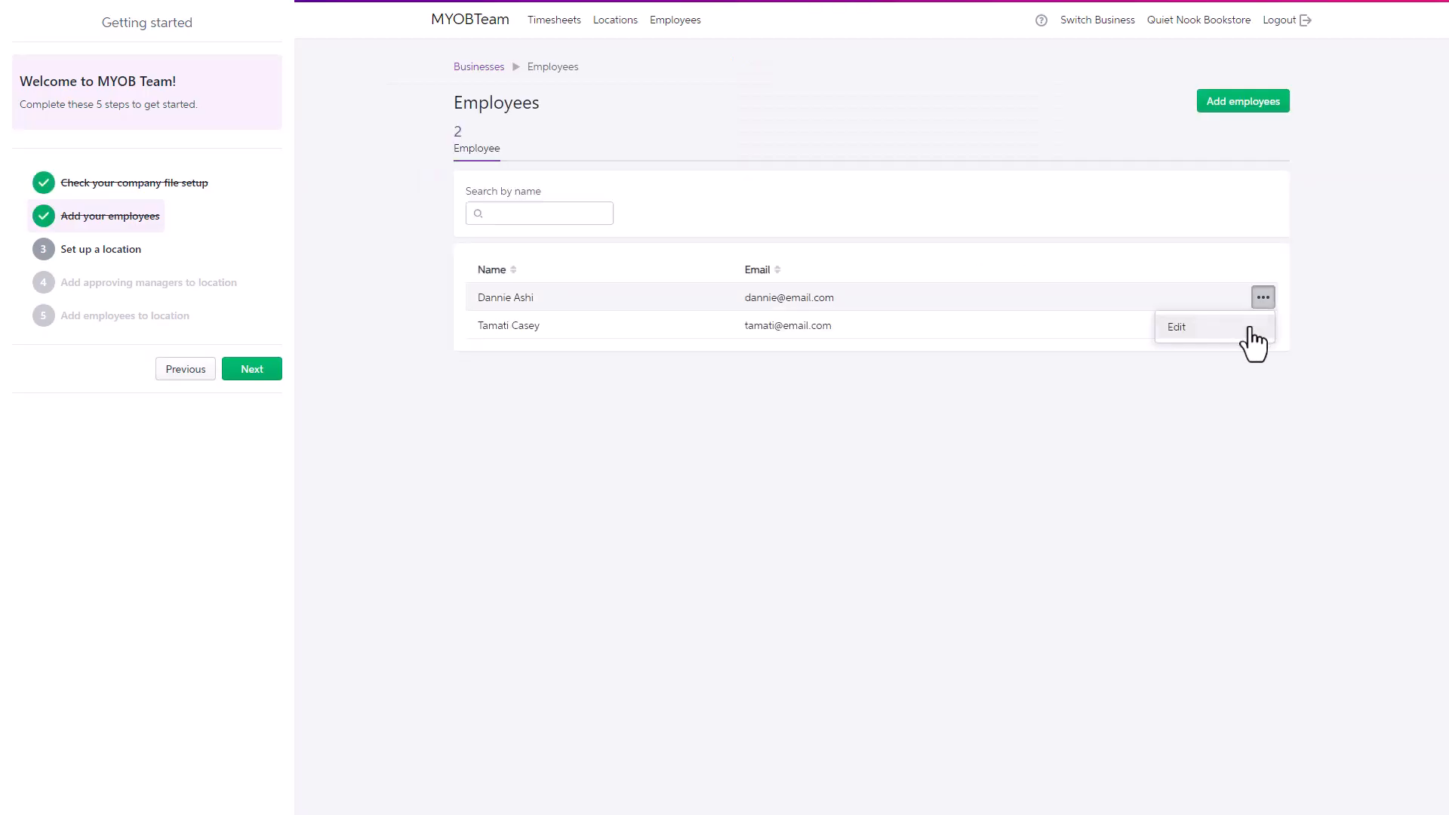
pyautogui.click(1177, 326)
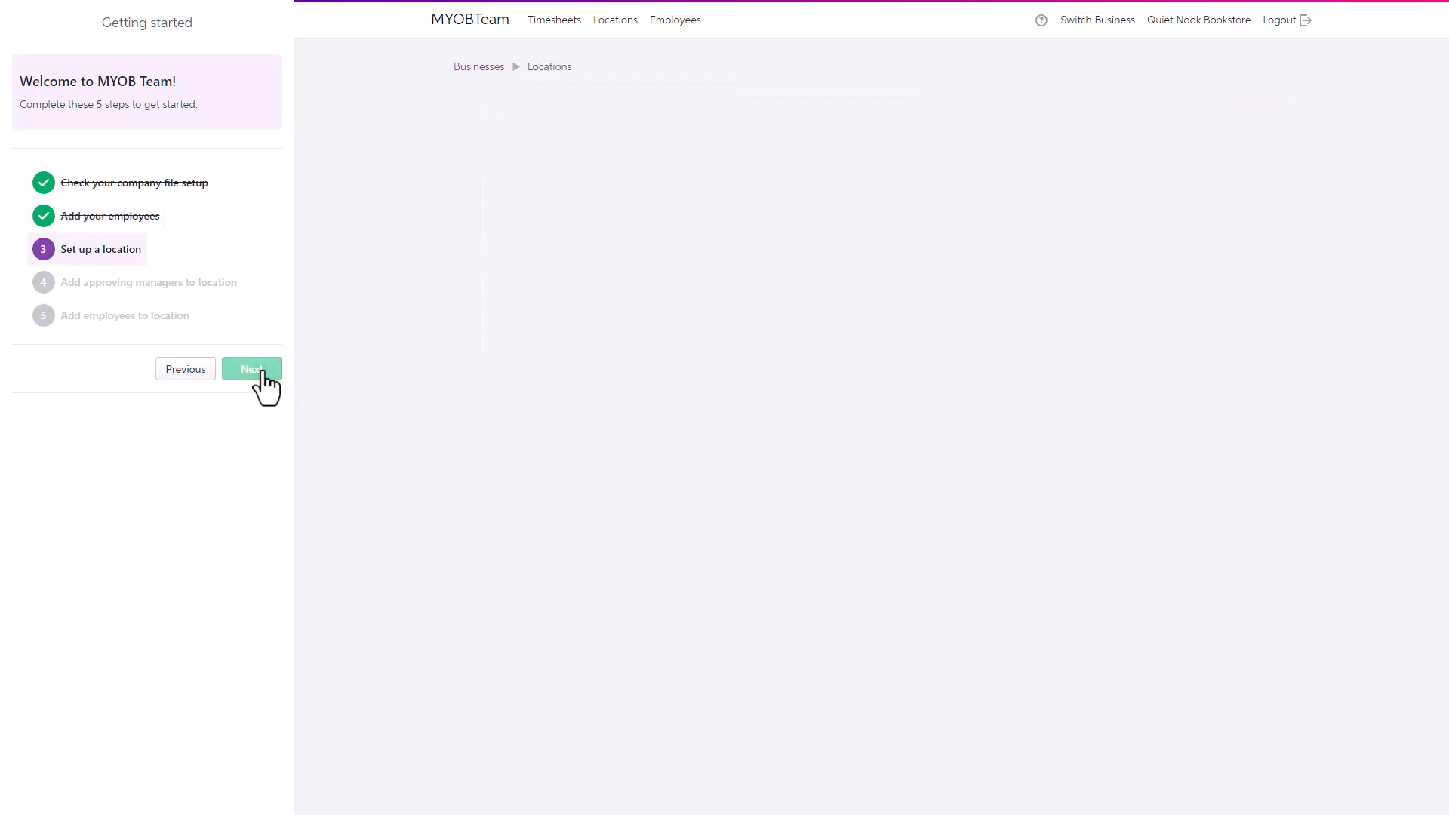
# Step: Save new Location A at 123 Accounting Street using Timesheets with the New Zealand timezone
pyautogui.click(252, 368)
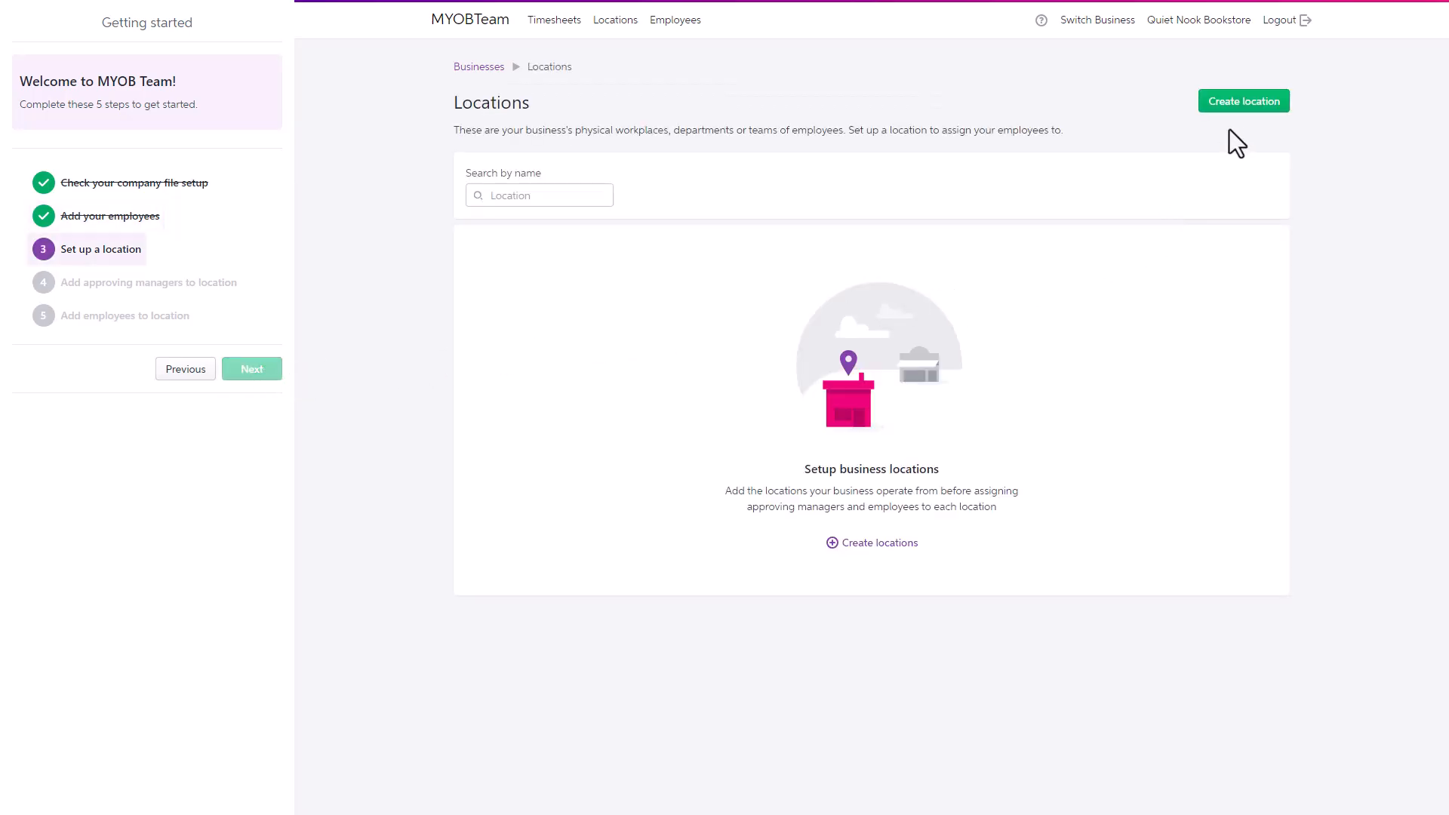
pyautogui.click(1244, 100)
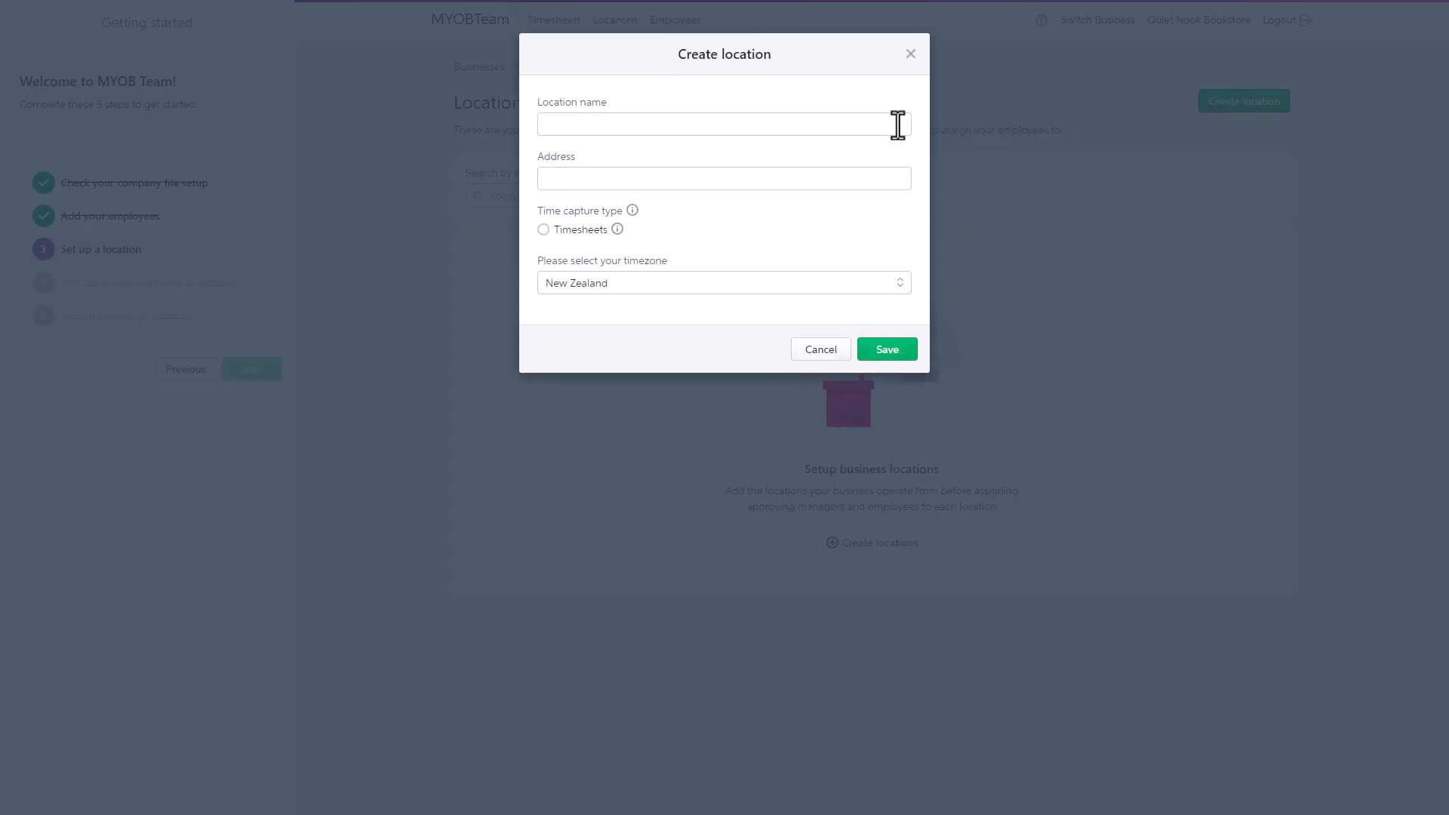
pyautogui.write('Location A')
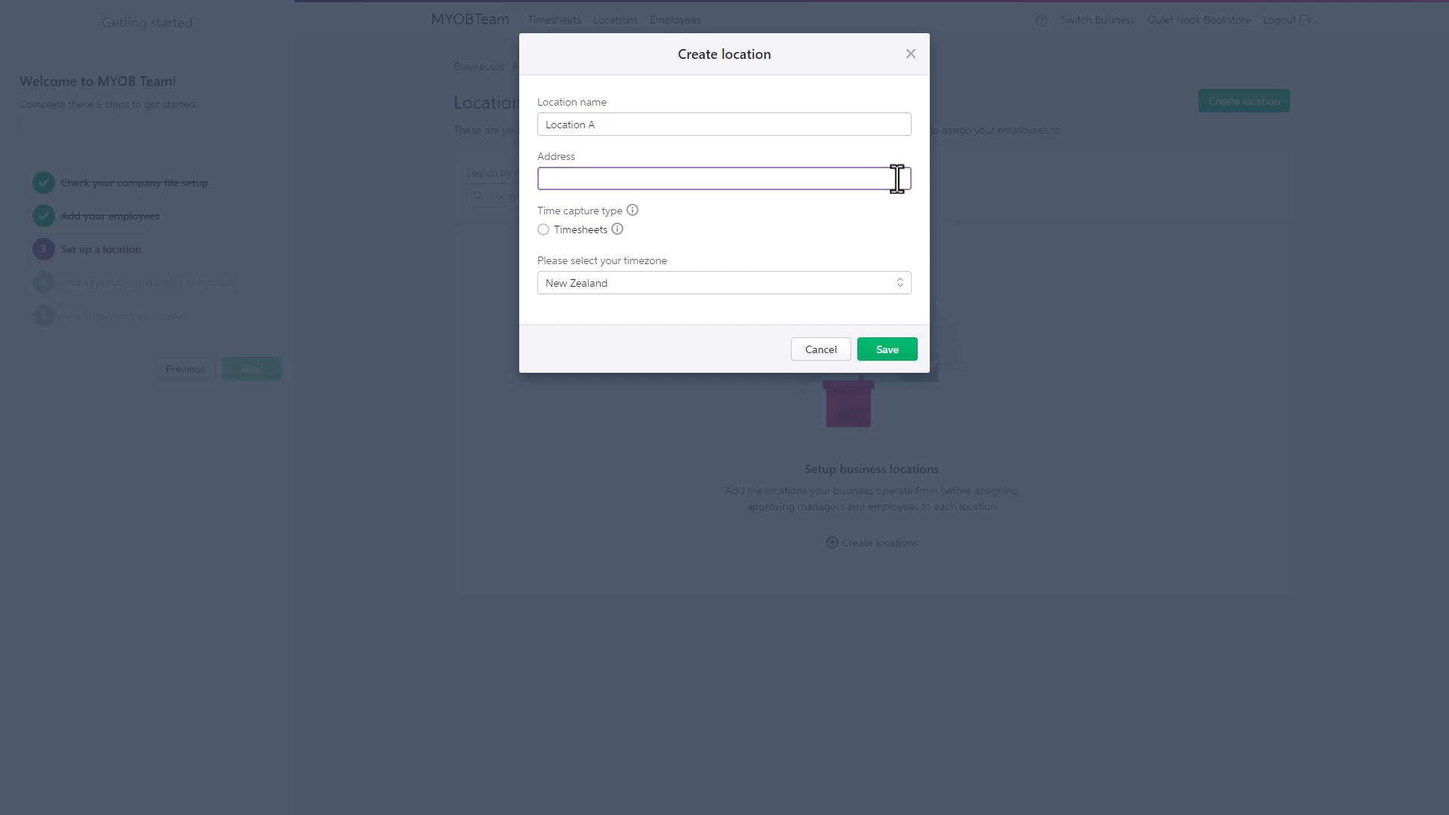
pyautogui.write('123 Accounting Street')
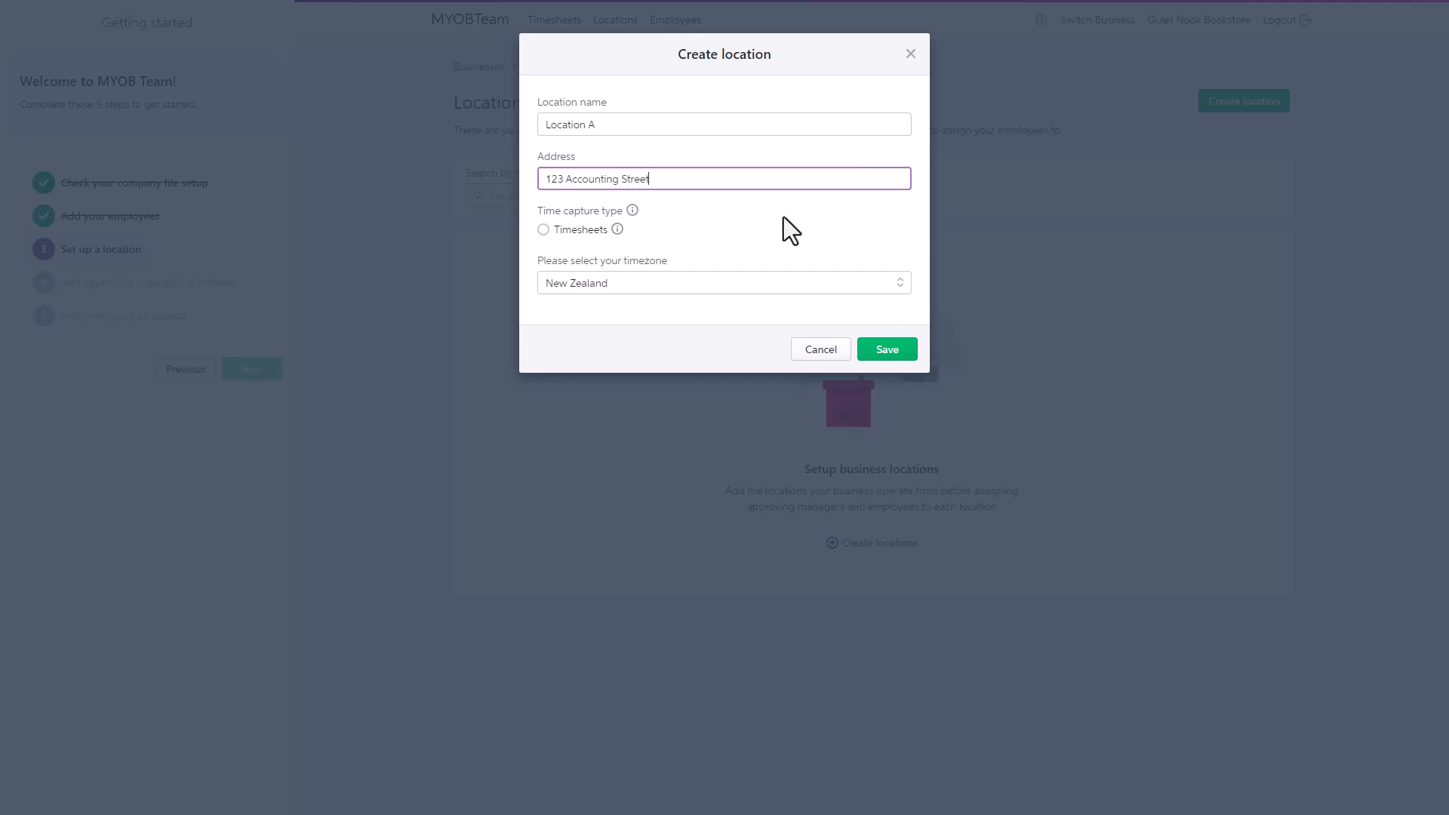
pyautogui.click(544, 229)
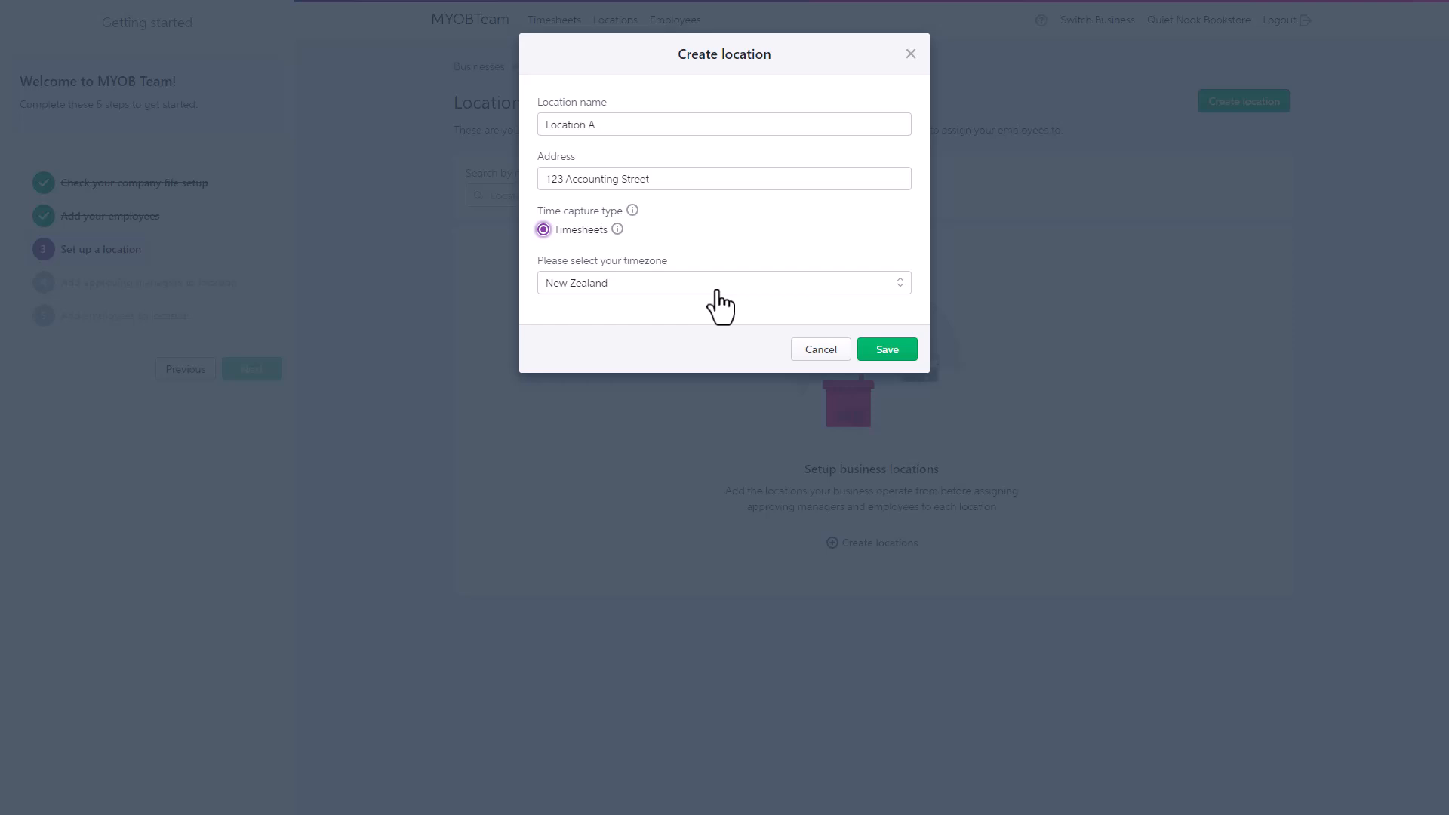
pyautogui.click(888, 350)
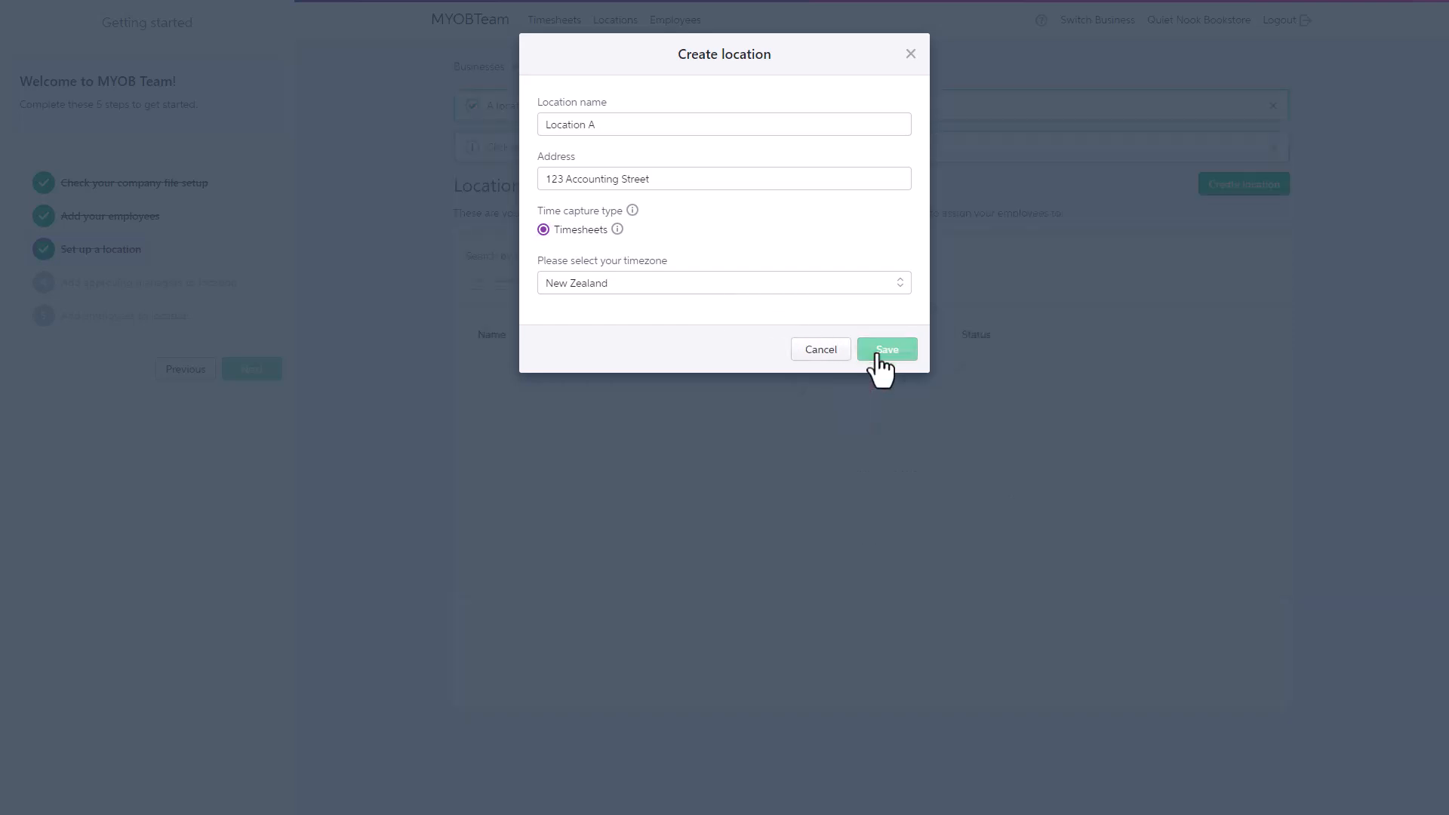
pyautogui.click(888, 350)
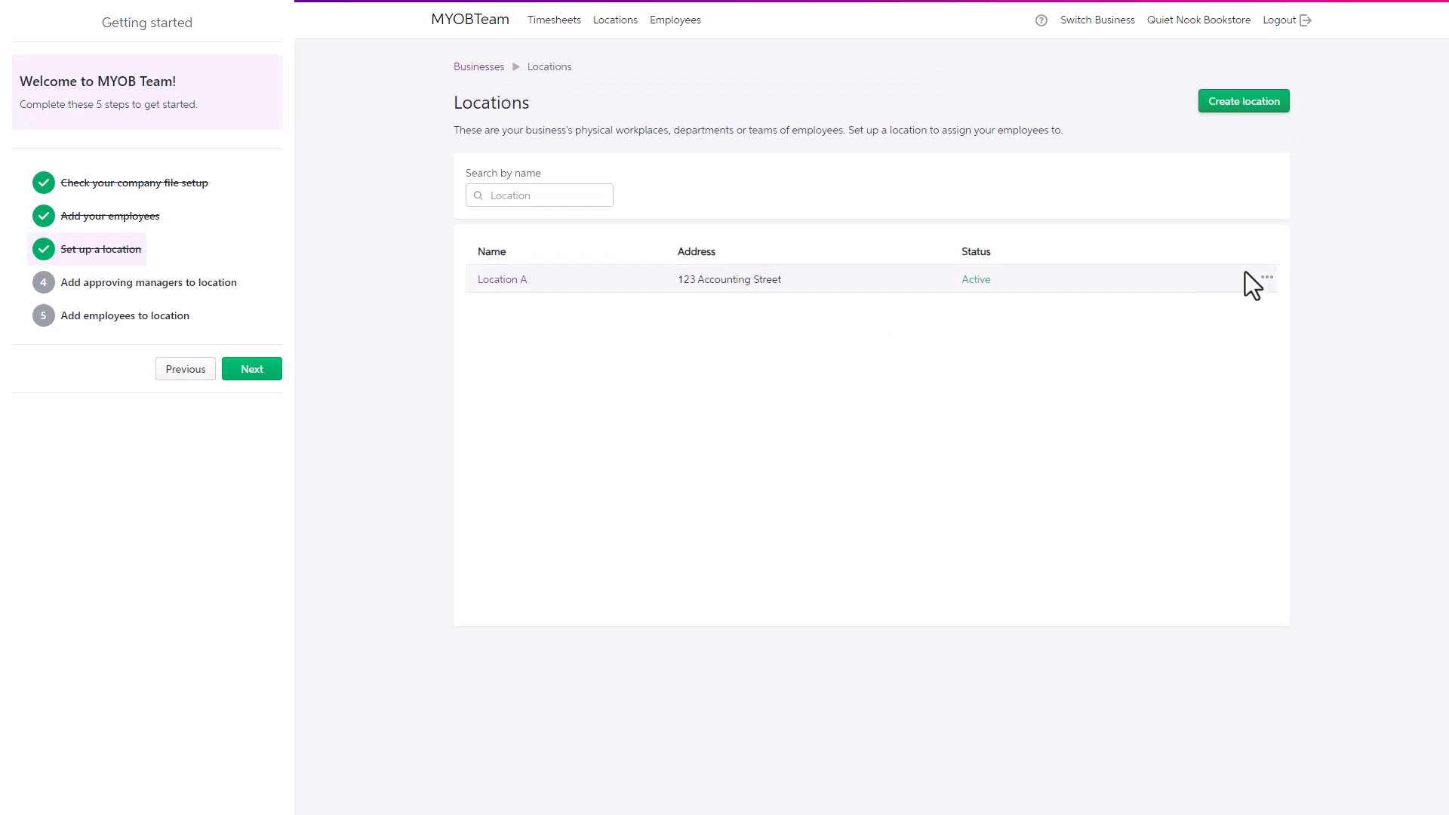
# Step: Review Location A's details unchanged, then continue to the approving managers step
pyautogui.click(1266, 276)
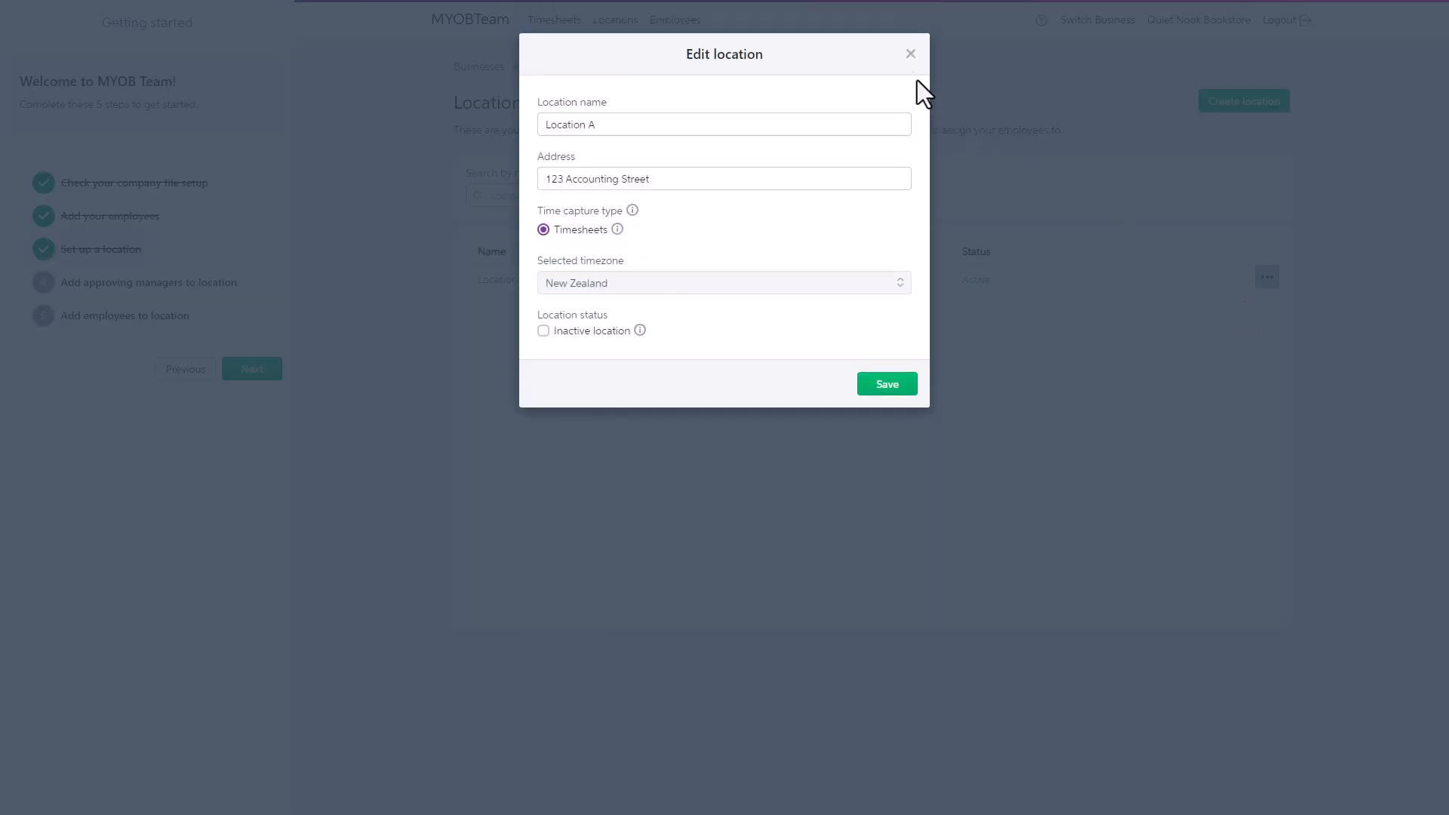
pyautogui.click(910, 52)
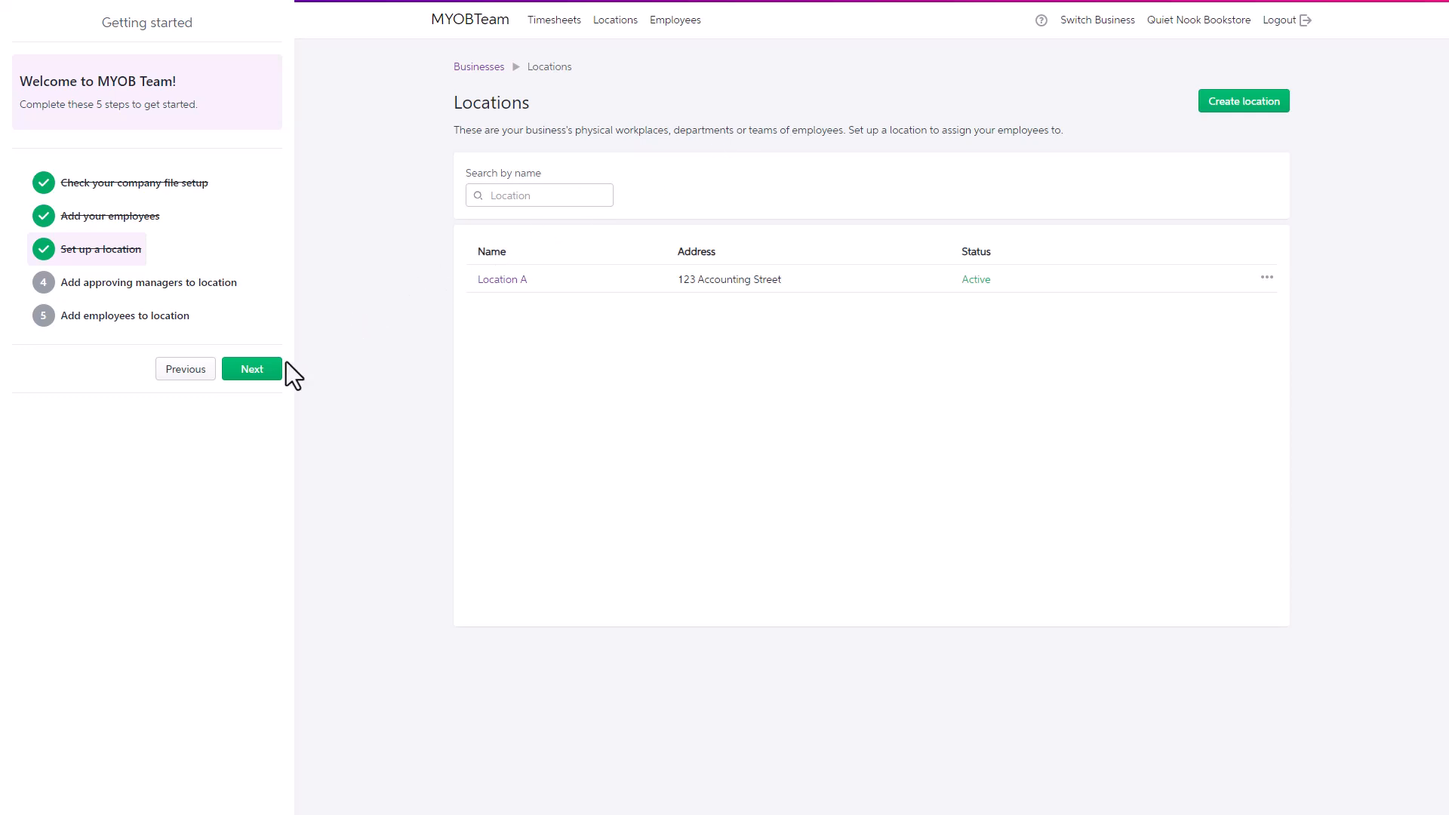
pyautogui.click(251, 369)
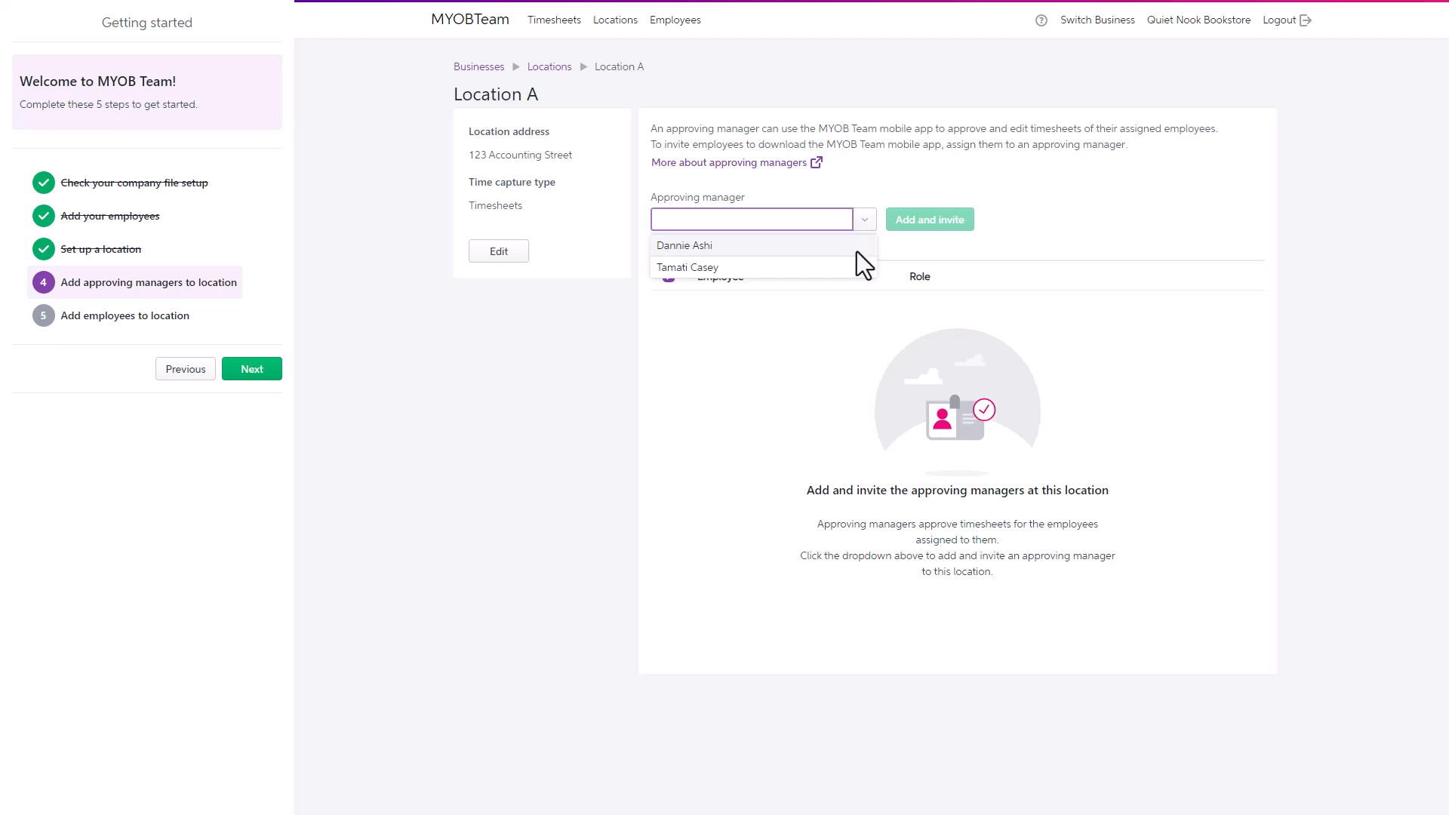
pyautogui.click(684, 244)
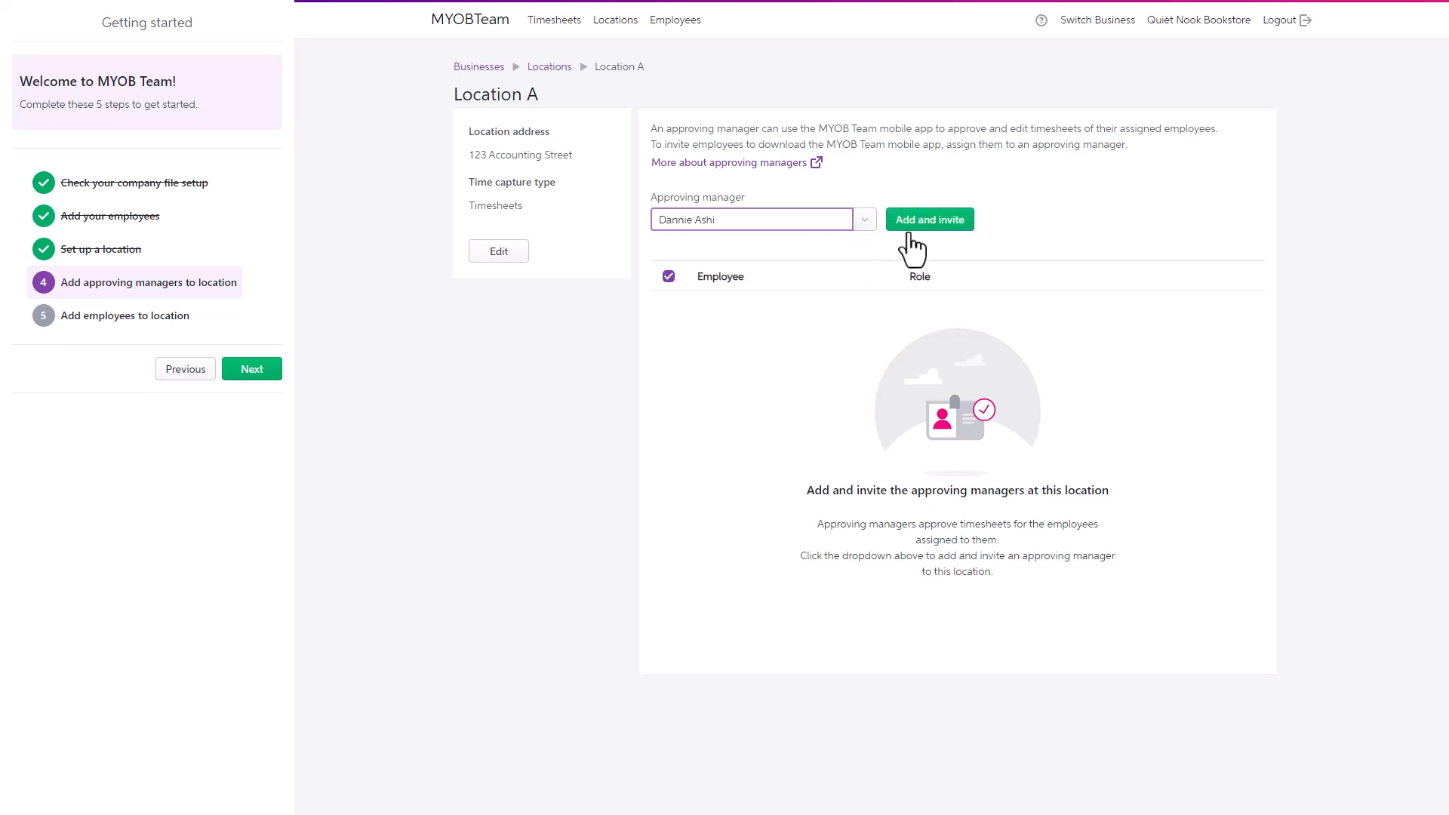
pyautogui.click(930, 220)
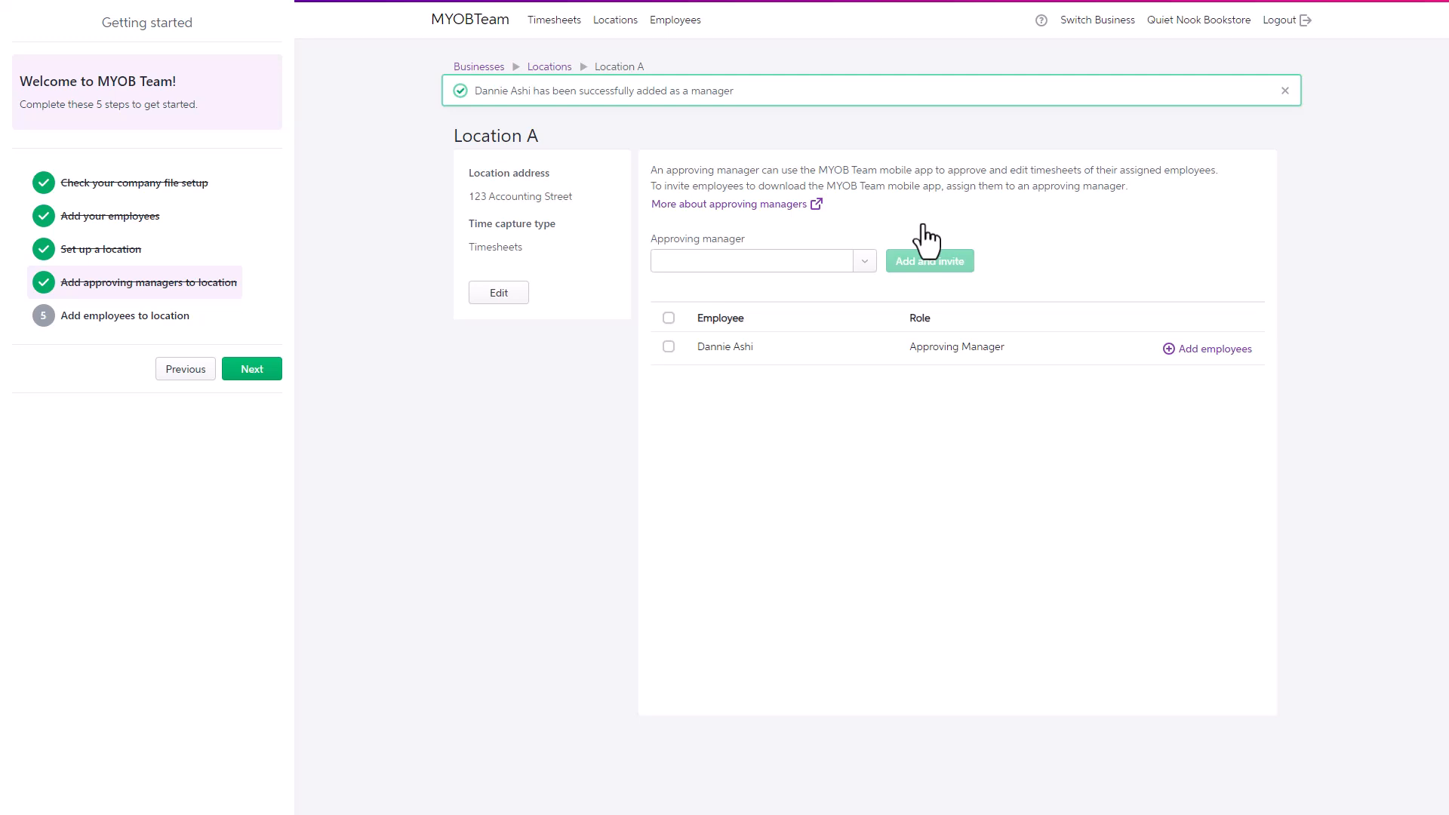
pyautogui.click(1285, 90)
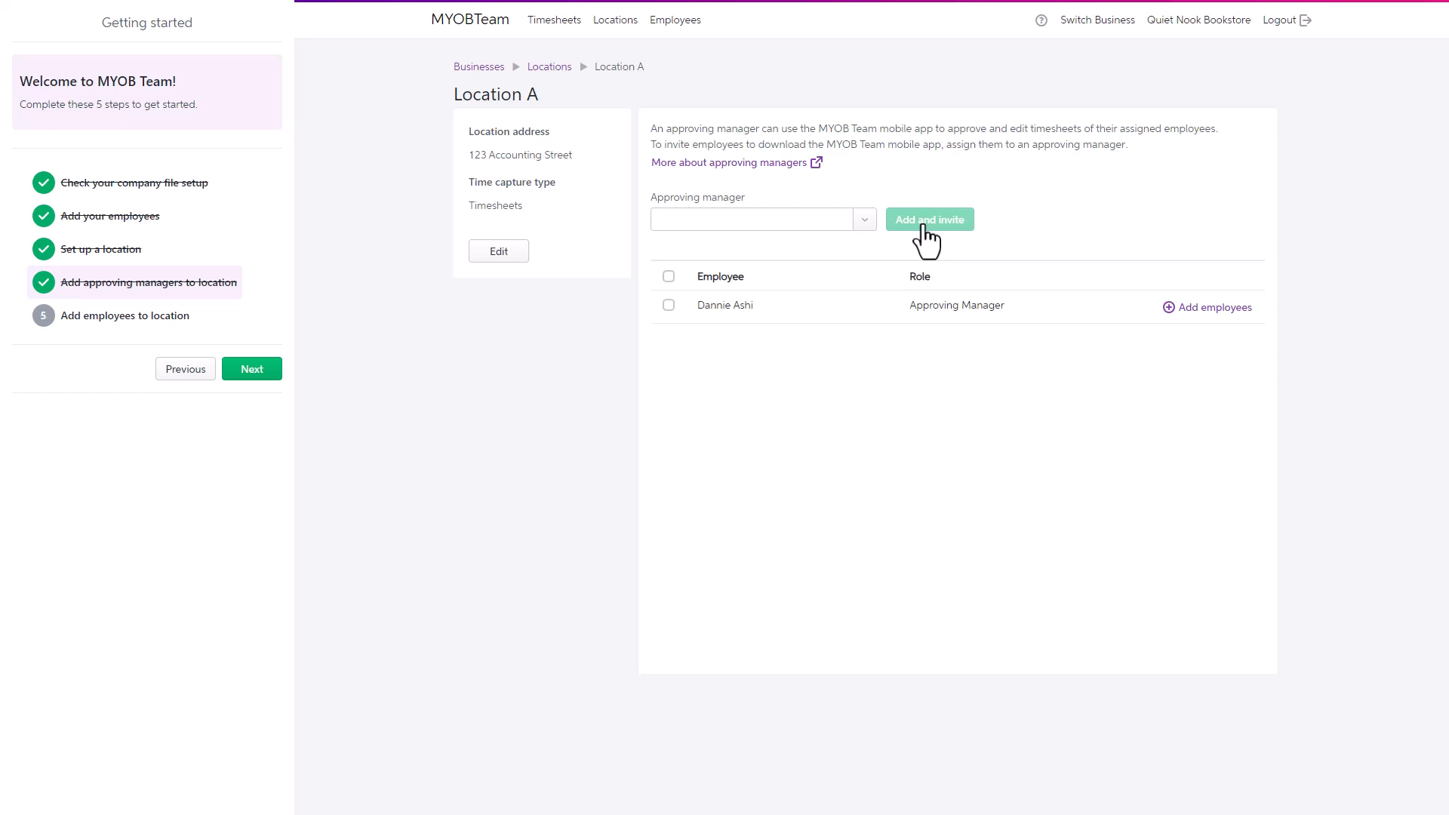
pyautogui.moveTo(782, 288)
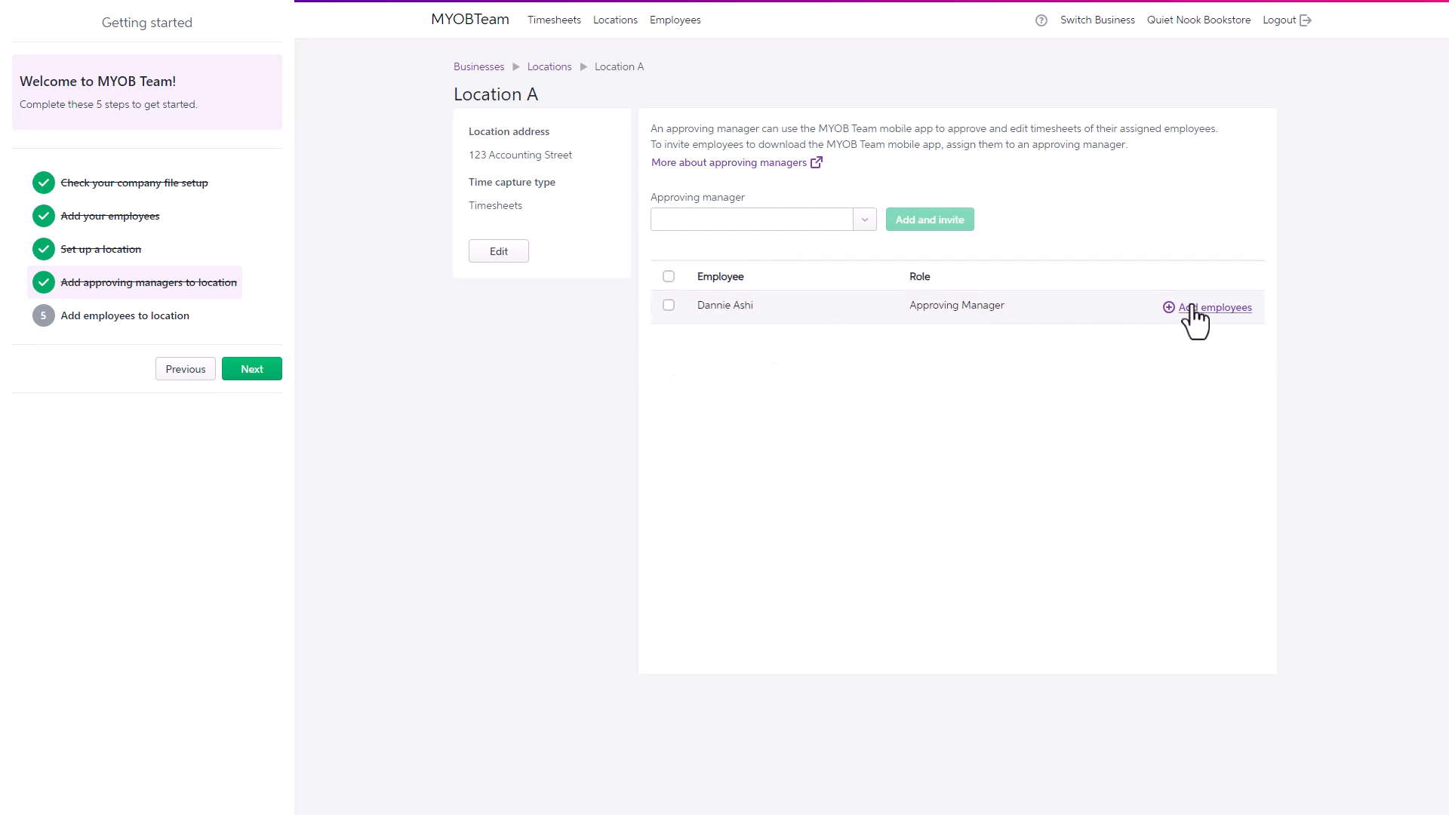
pyautogui.click(1215, 308)
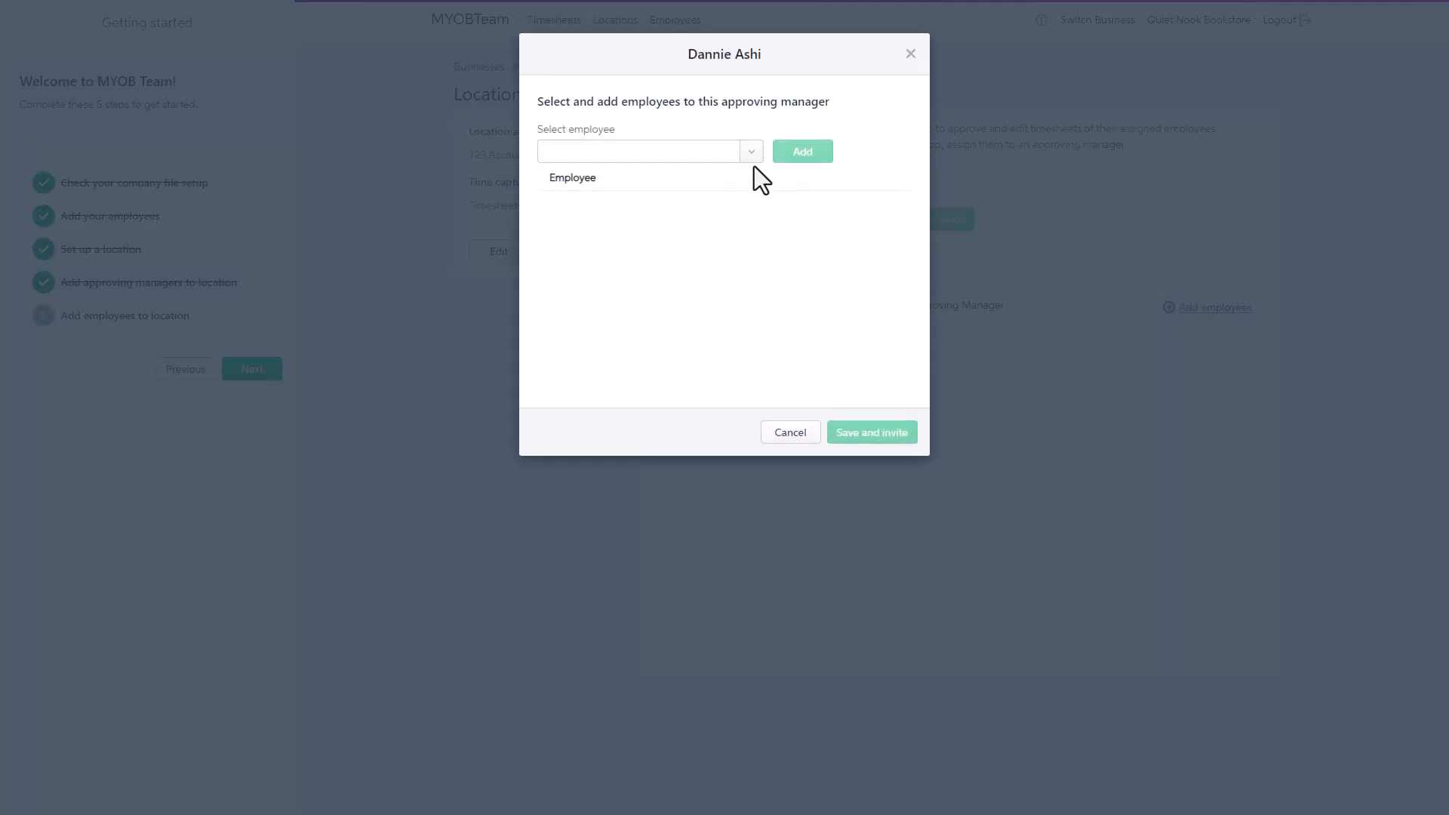
pyautogui.write('Tamati Casey')
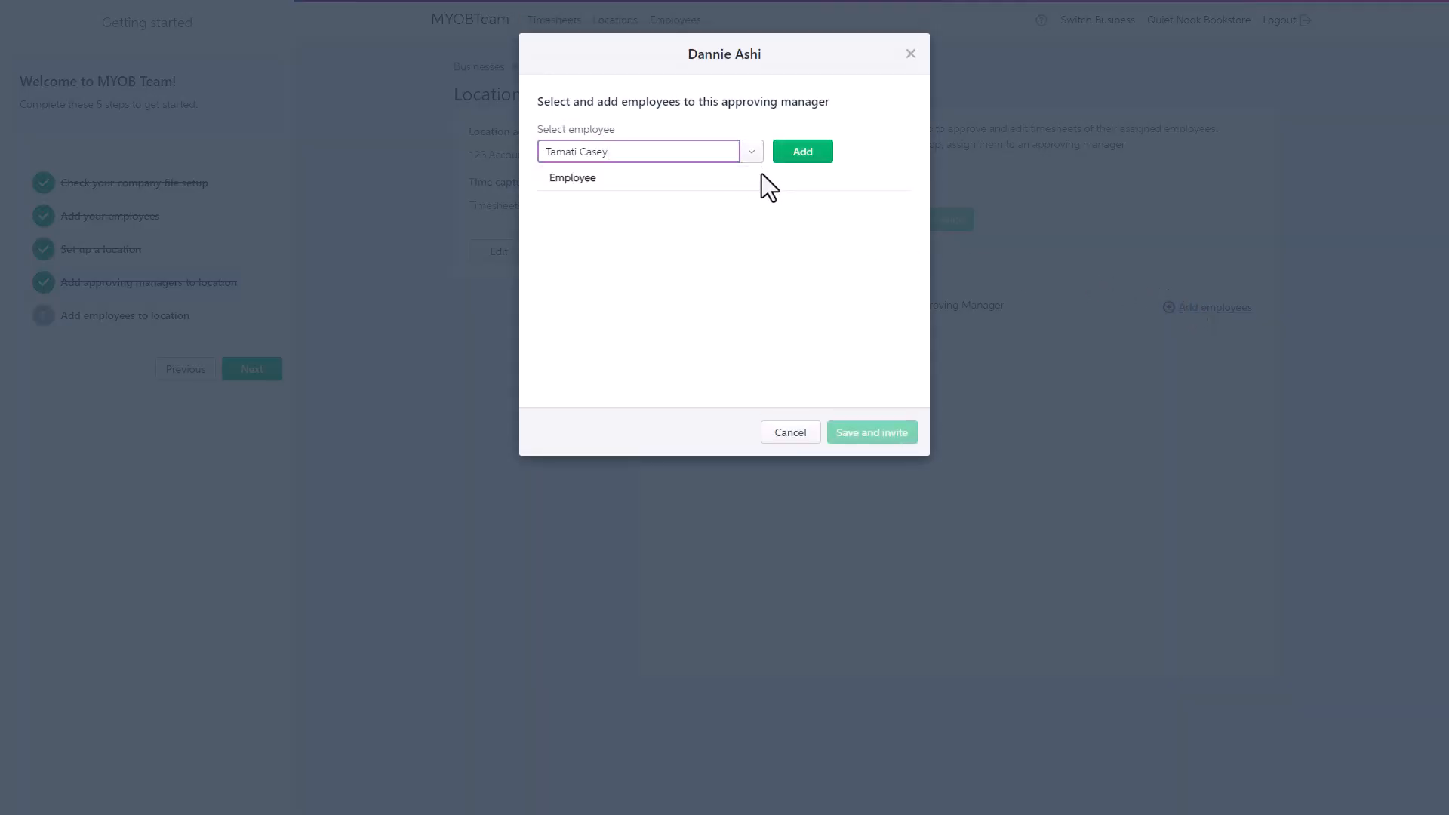
pyautogui.click(803, 151)
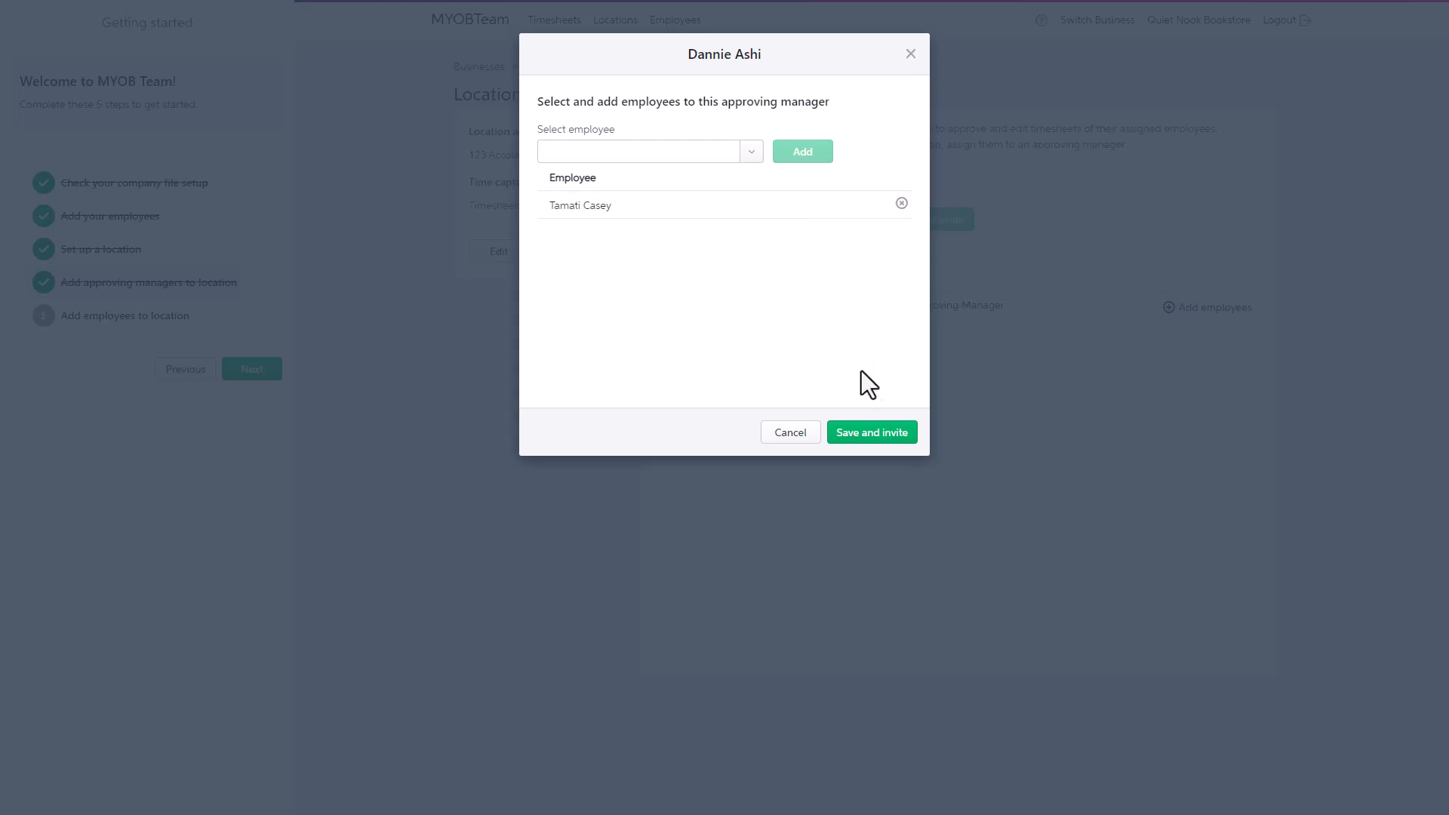
pyautogui.click(872, 432)
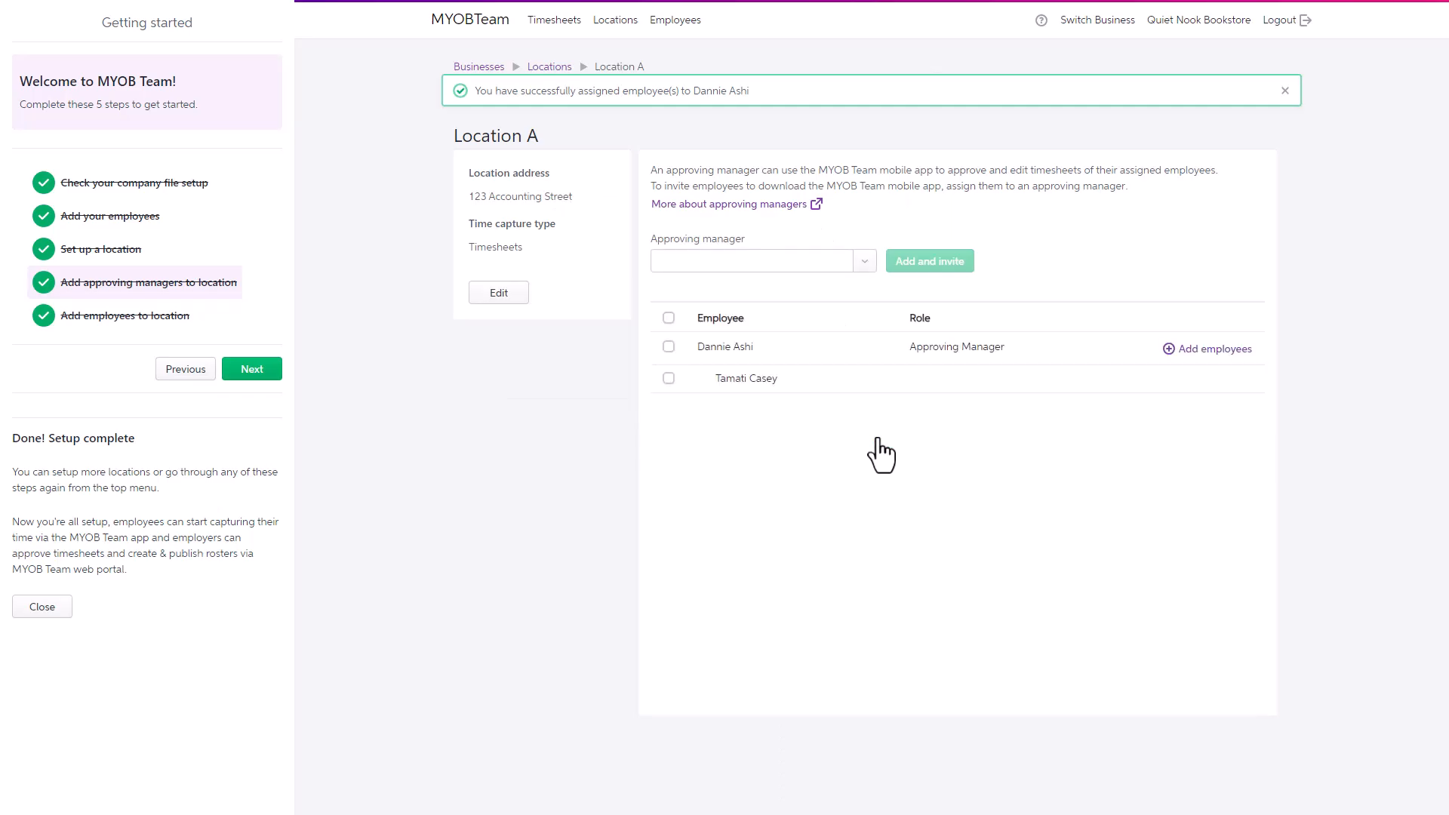
pyautogui.click(1285, 90)
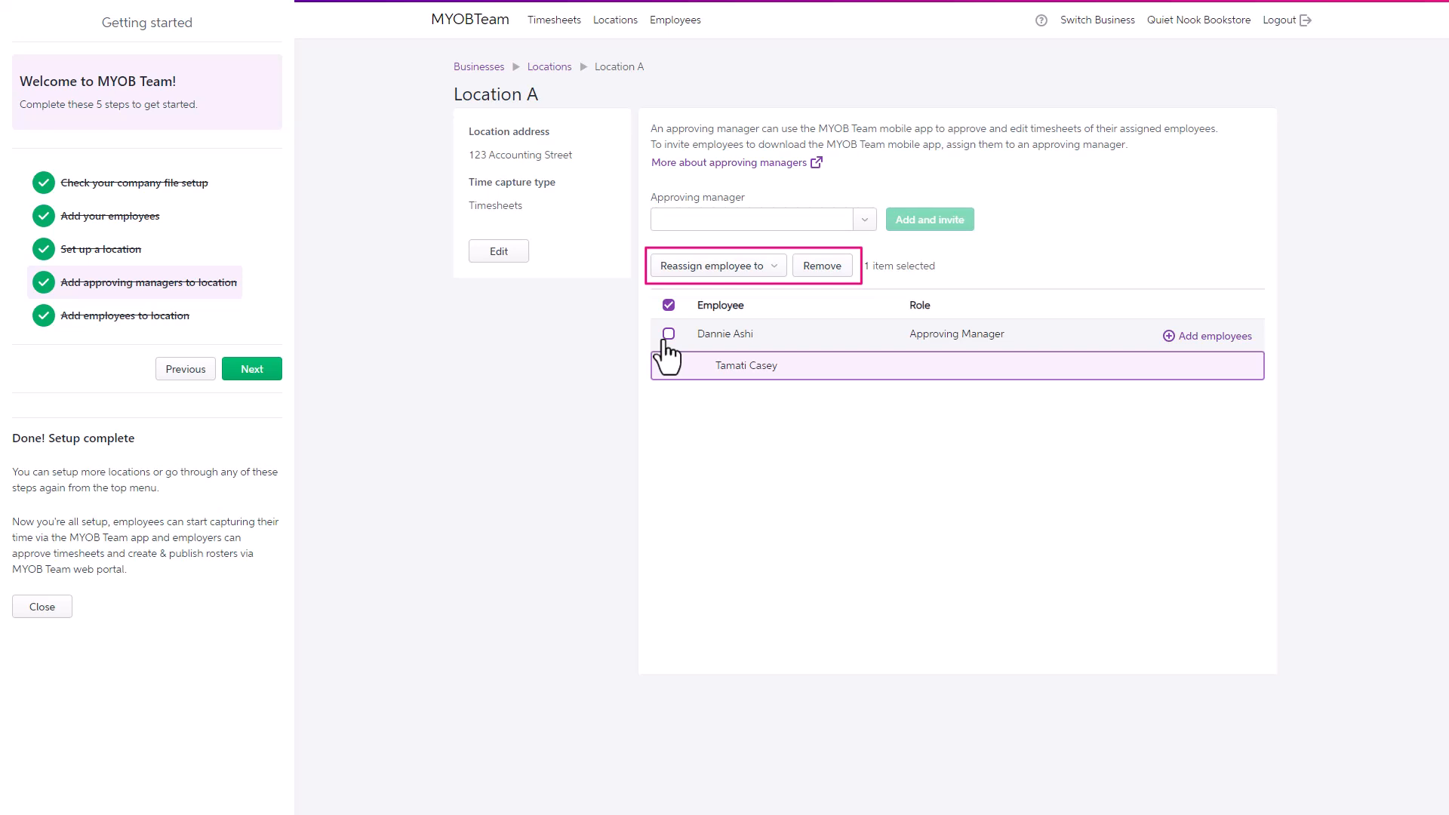
pyautogui.click(667, 333)
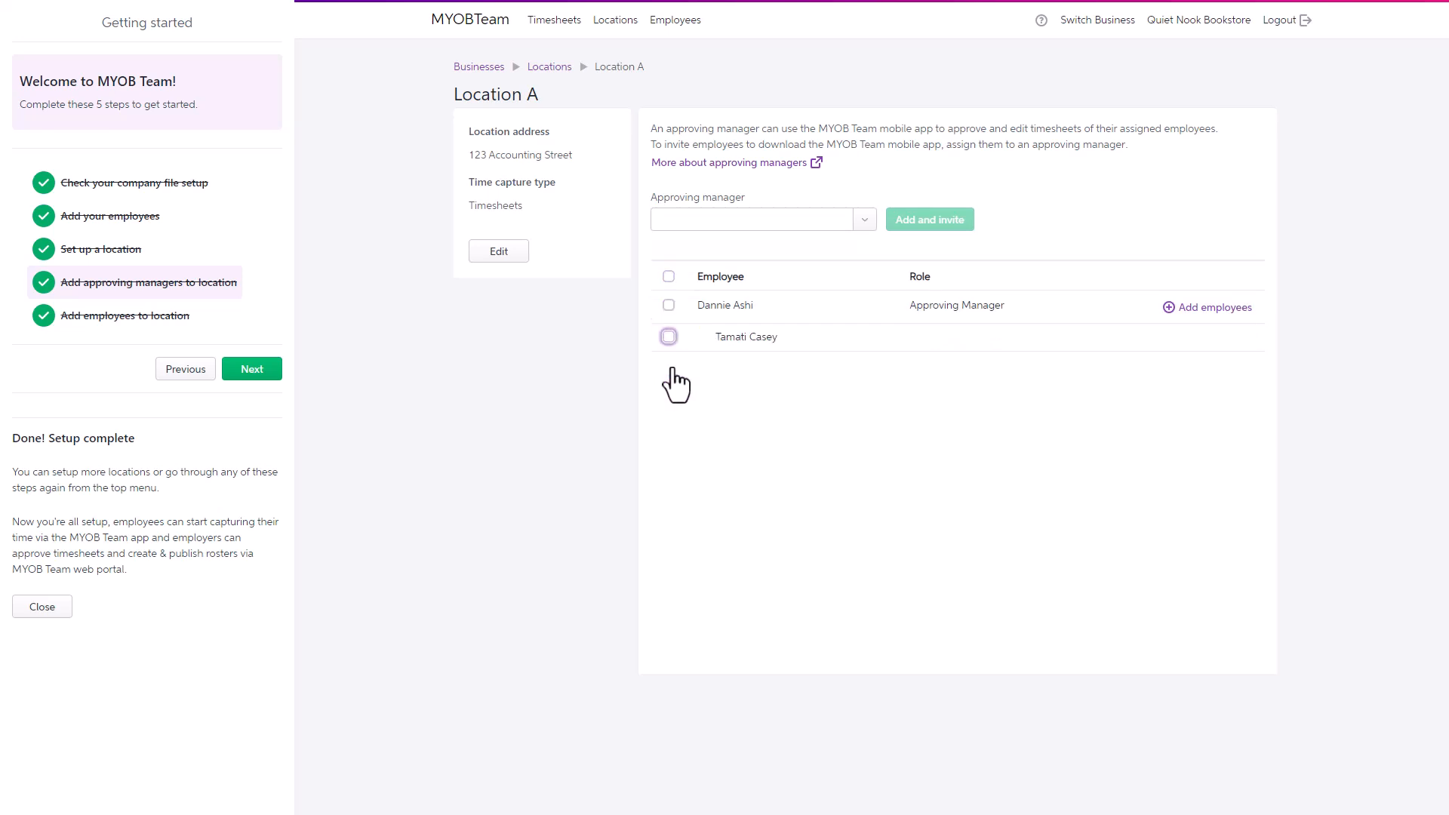